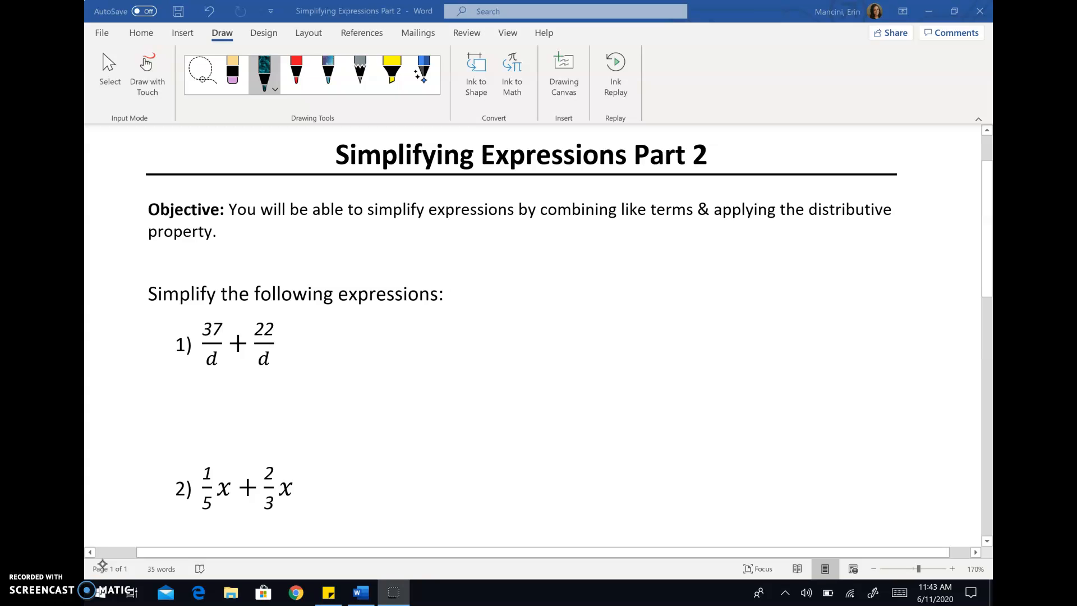
Ink '37d + 22d =' beneath expression 1
scroll(down, 3)
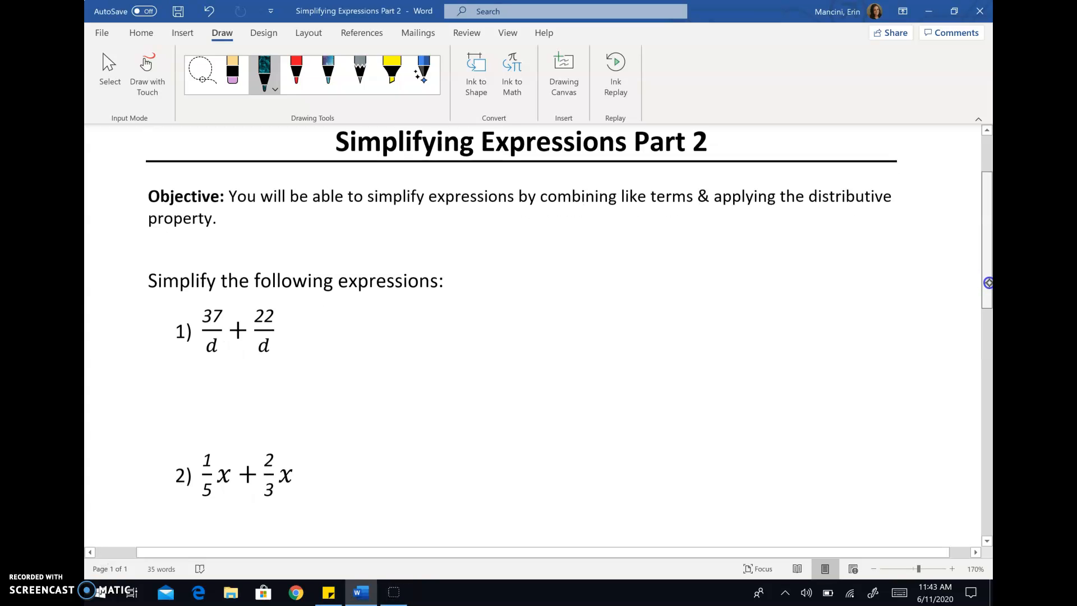
scroll(down, 3)
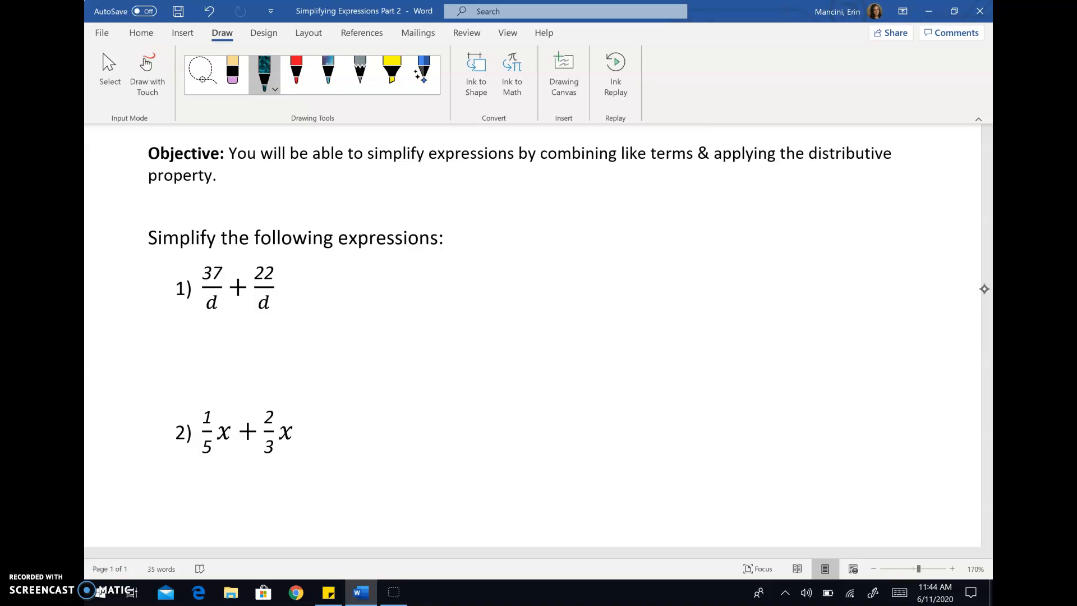
drag(192, 346, 199, 368)
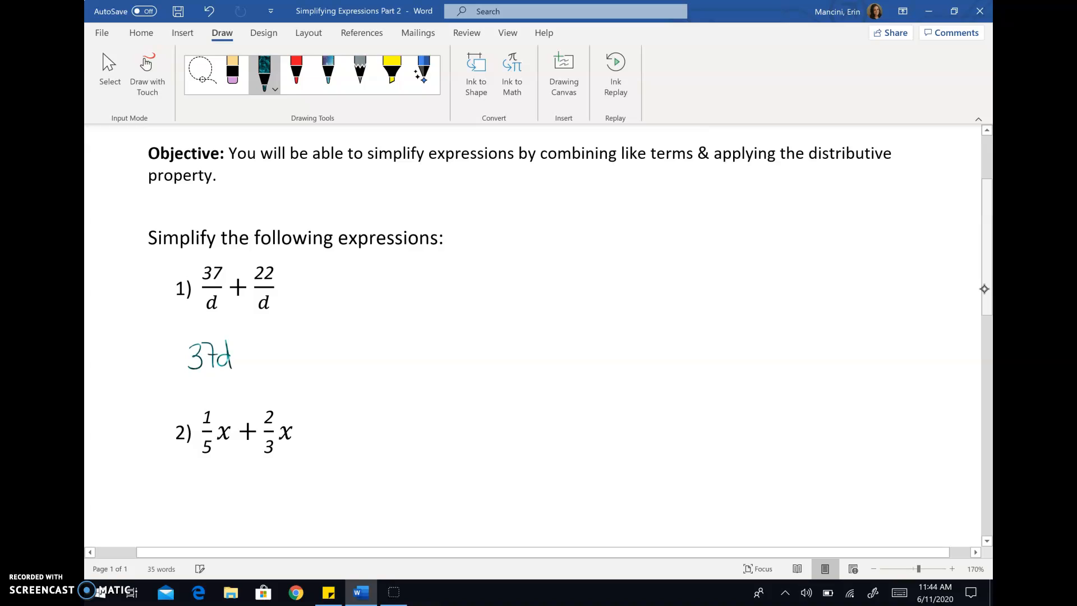
drag(236, 357, 260, 350)
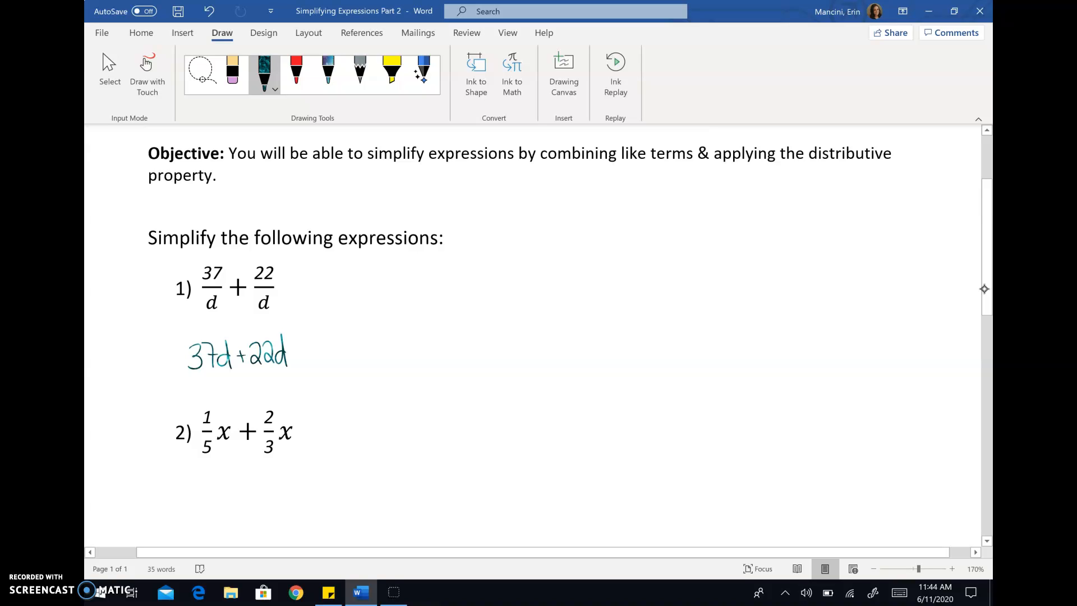
drag(297, 352, 311, 356)
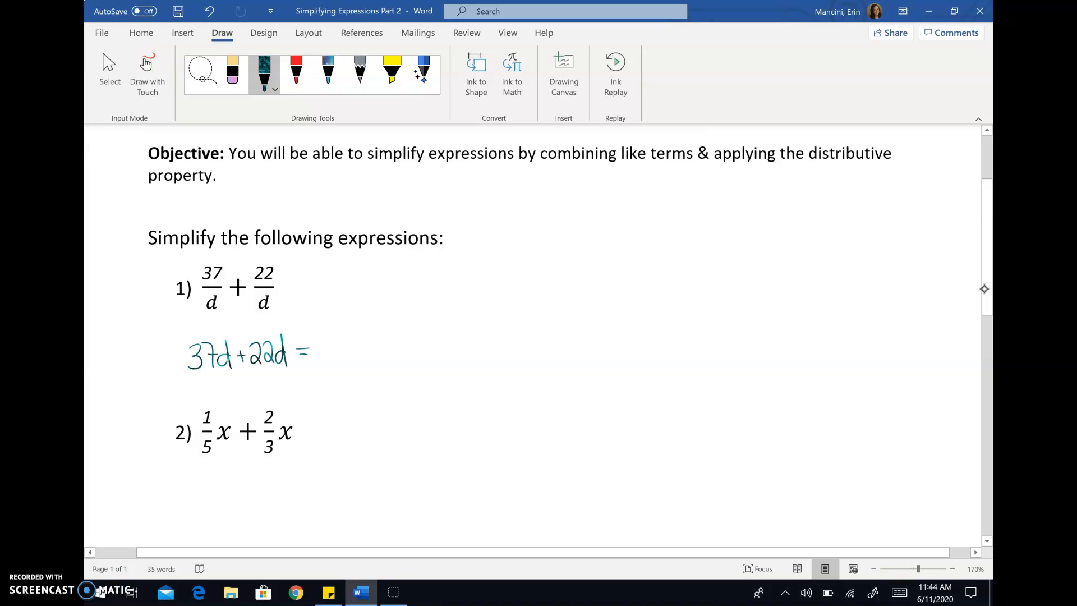
Complete the result as 59d and ink an equals sign after expression 1
drag(323, 364, 353, 343)
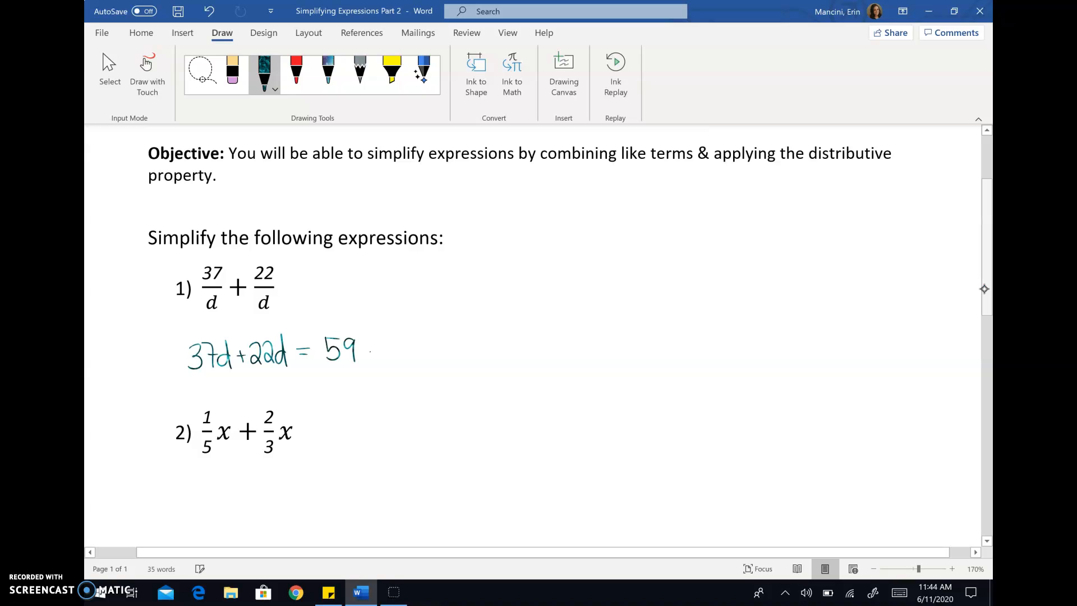
drag(360, 353, 374, 350)
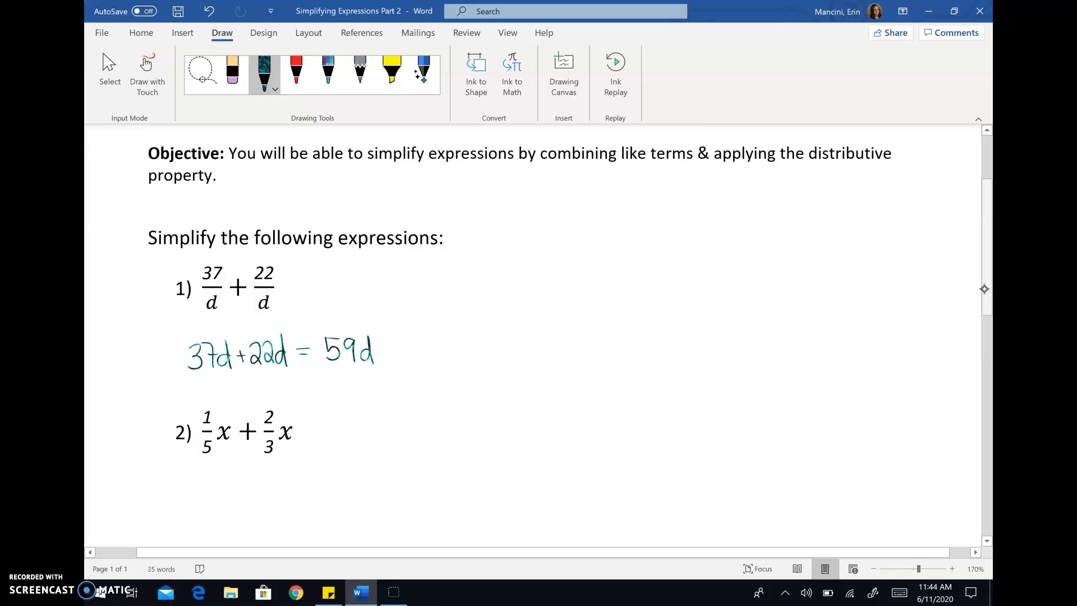
drag(281, 287, 293, 287)
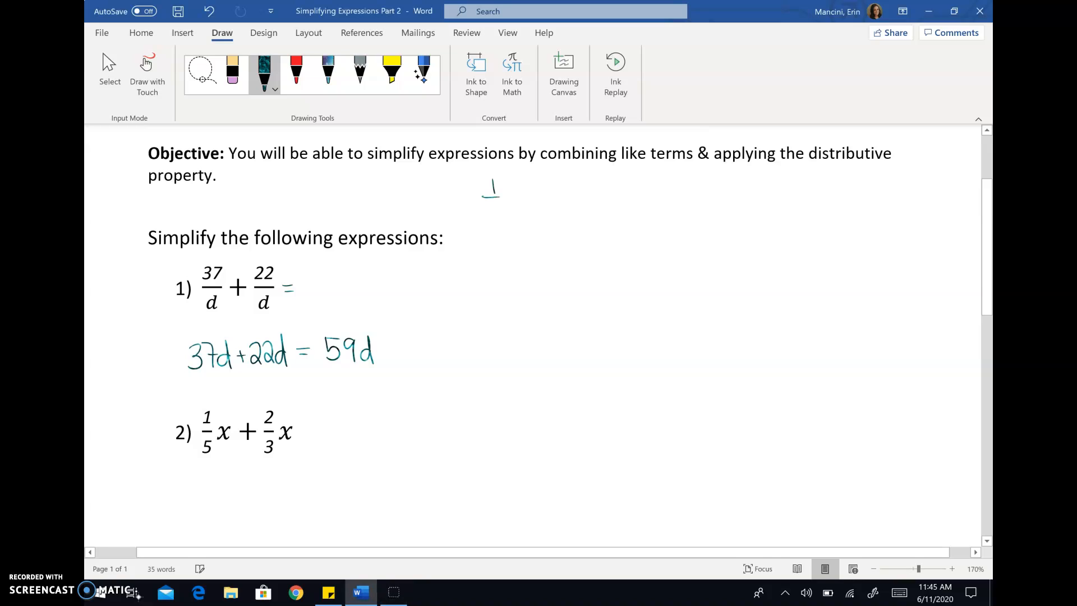
Ink 1/8 + 2/8 near the top and highlight its denominators yellow
drag(490, 193, 519, 213)
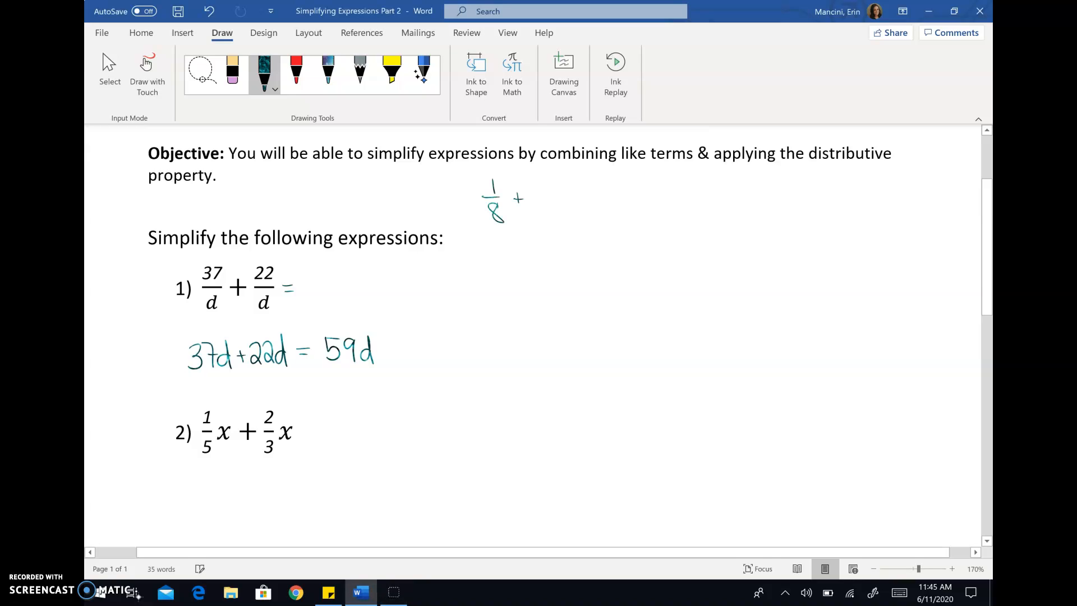
drag(535, 185, 546, 219)
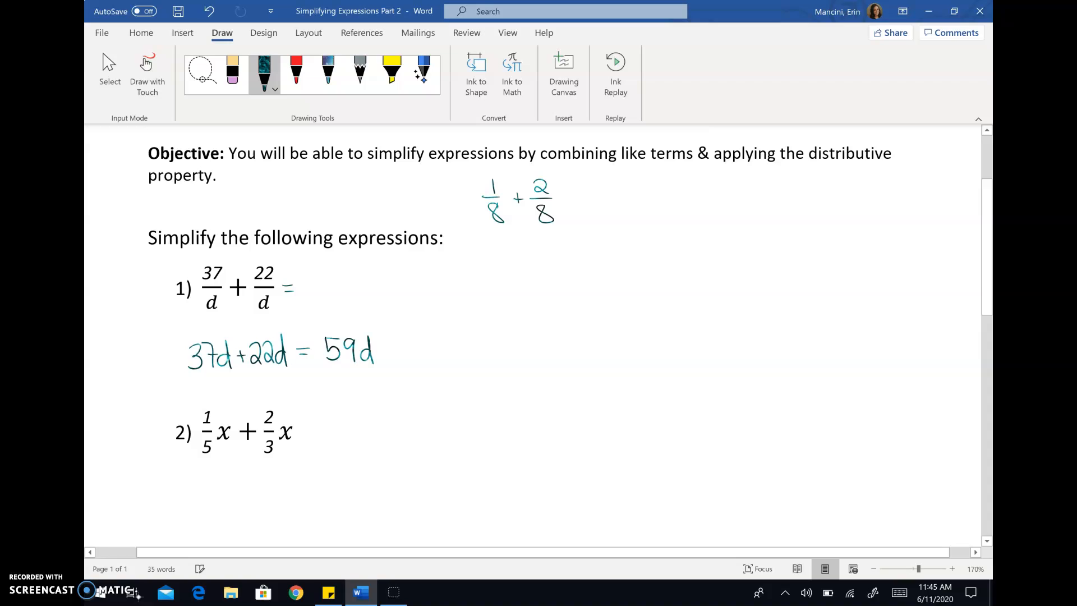
click(392, 71)
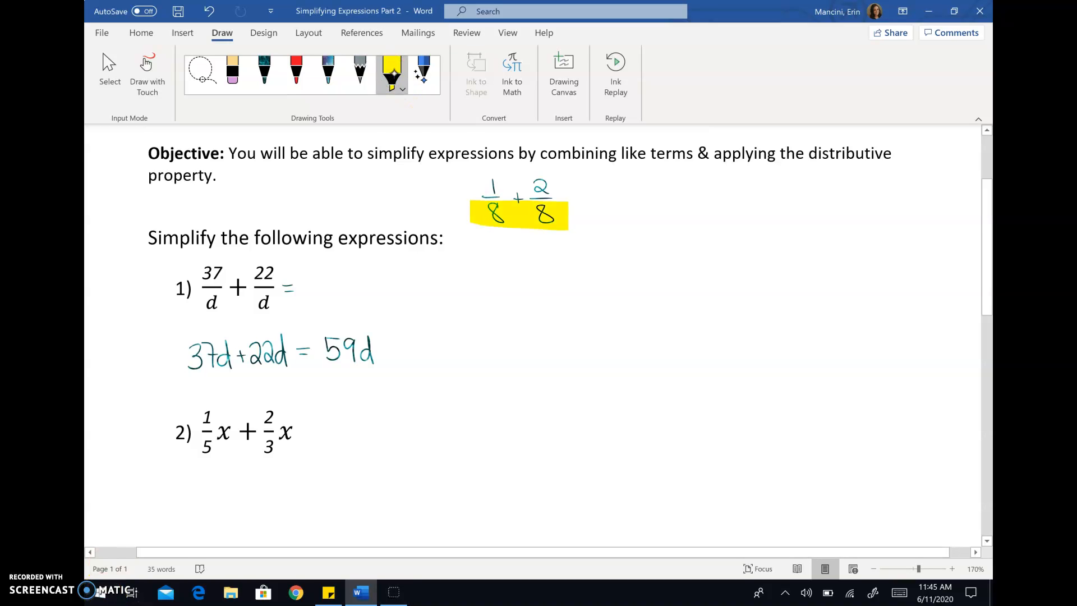
click(263, 71)
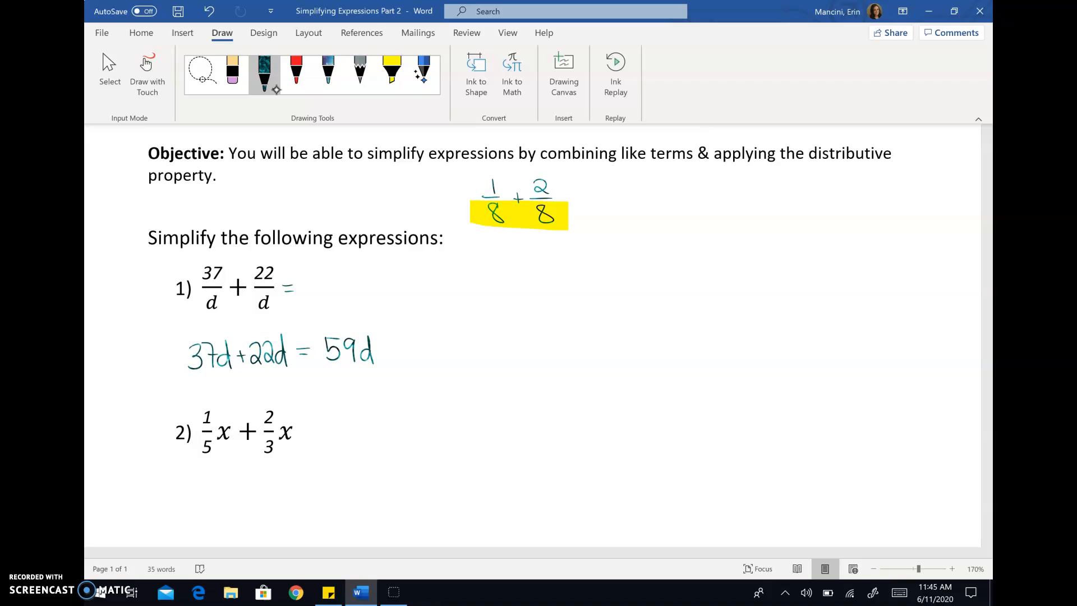
Ink '= 3/8' as the example's answer and box it
drag(568, 196, 582, 199)
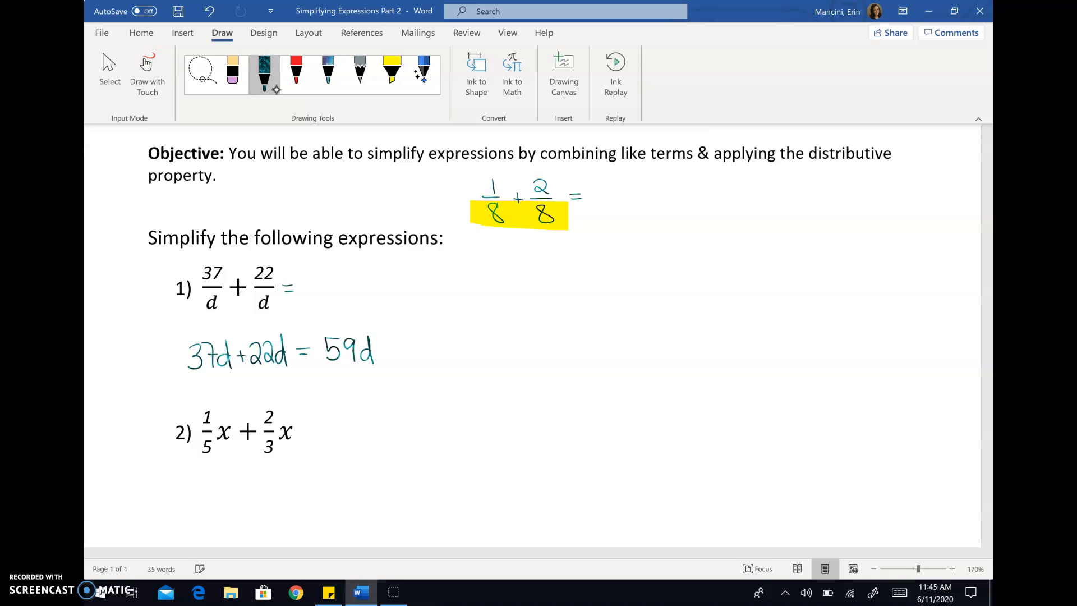
drag(186, 440, 292, 450)
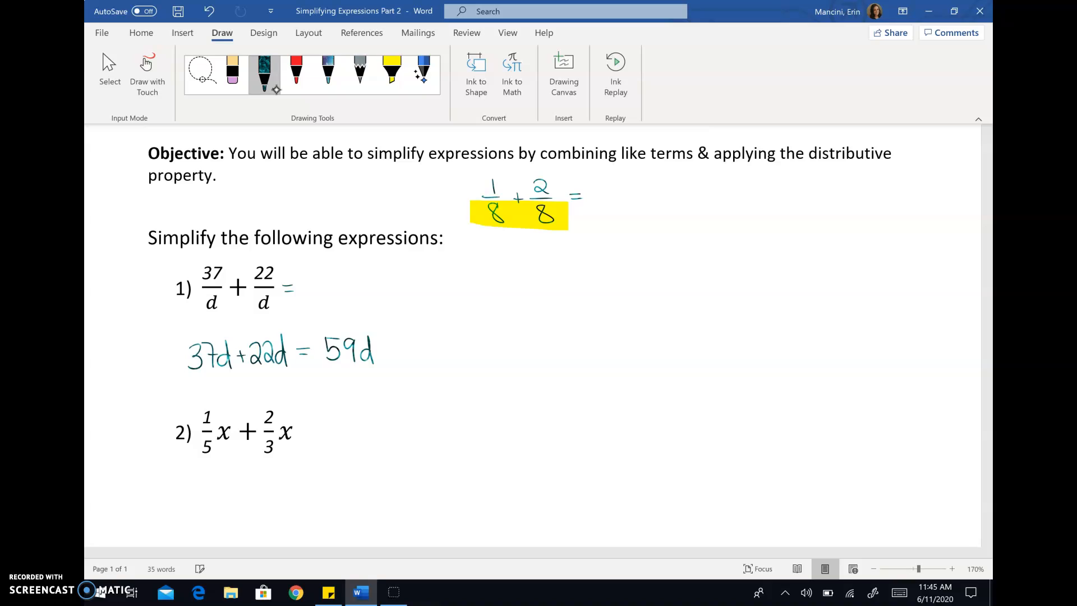
mouse_move(264, 73)
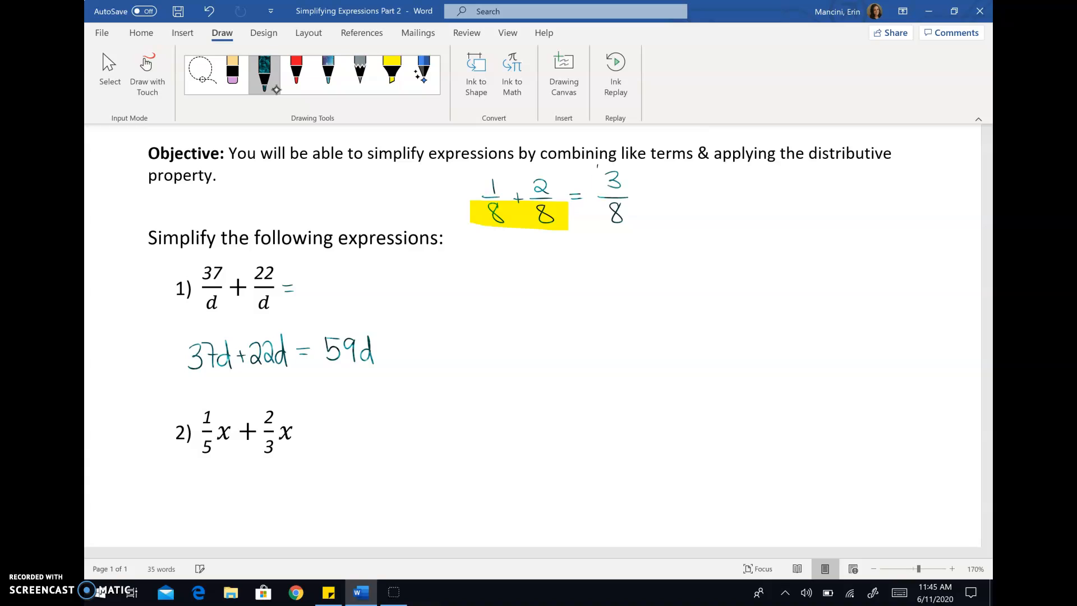
drag(604, 165, 618, 244)
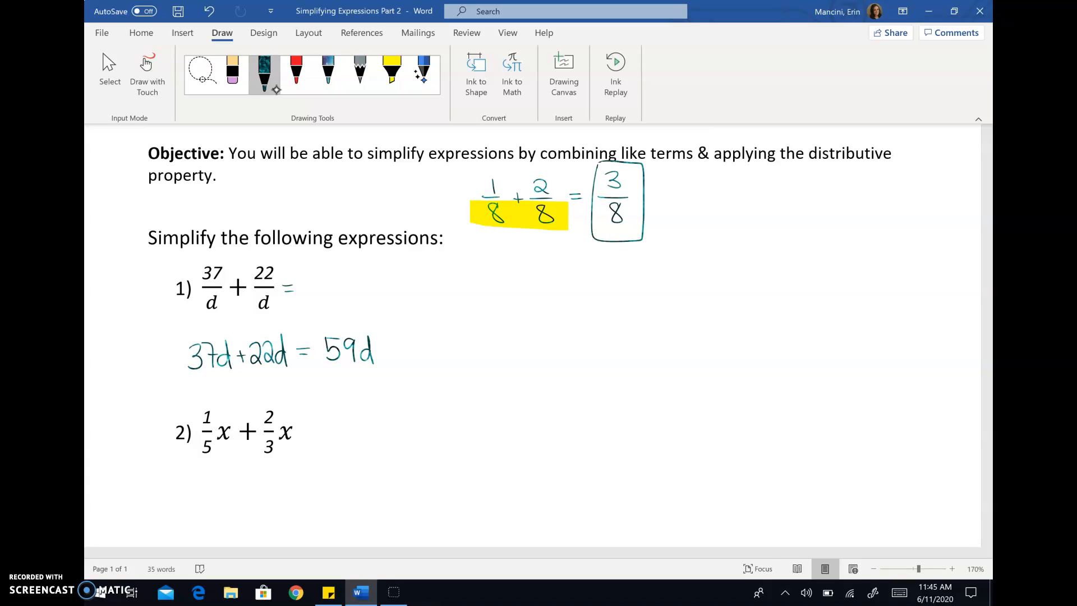
click(391, 72)
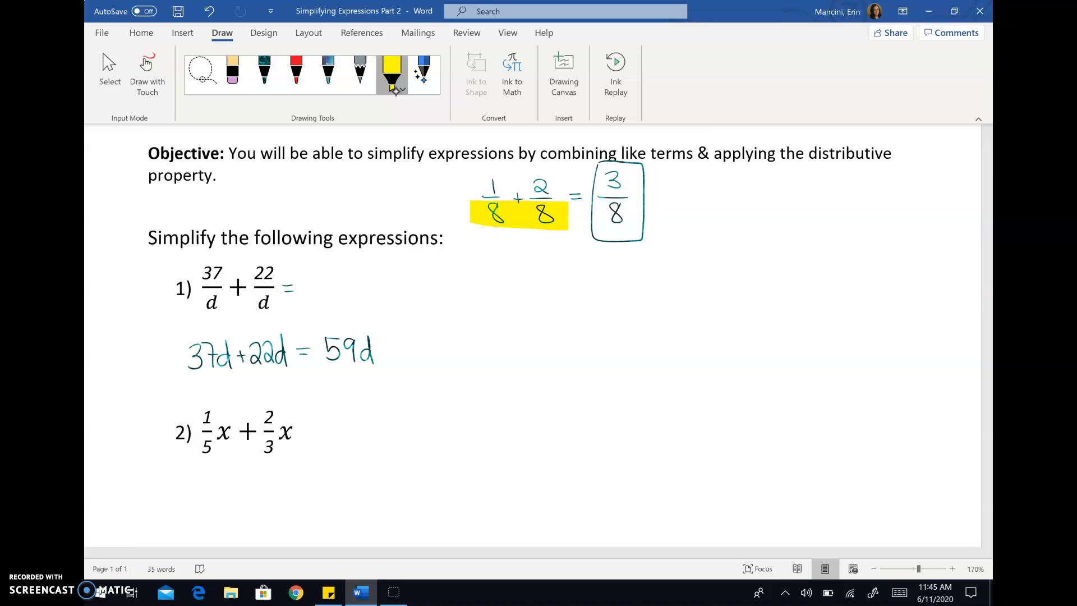
Highlight expression 1's denominators green and draw a fraction bar after its equals sign
click(391, 68)
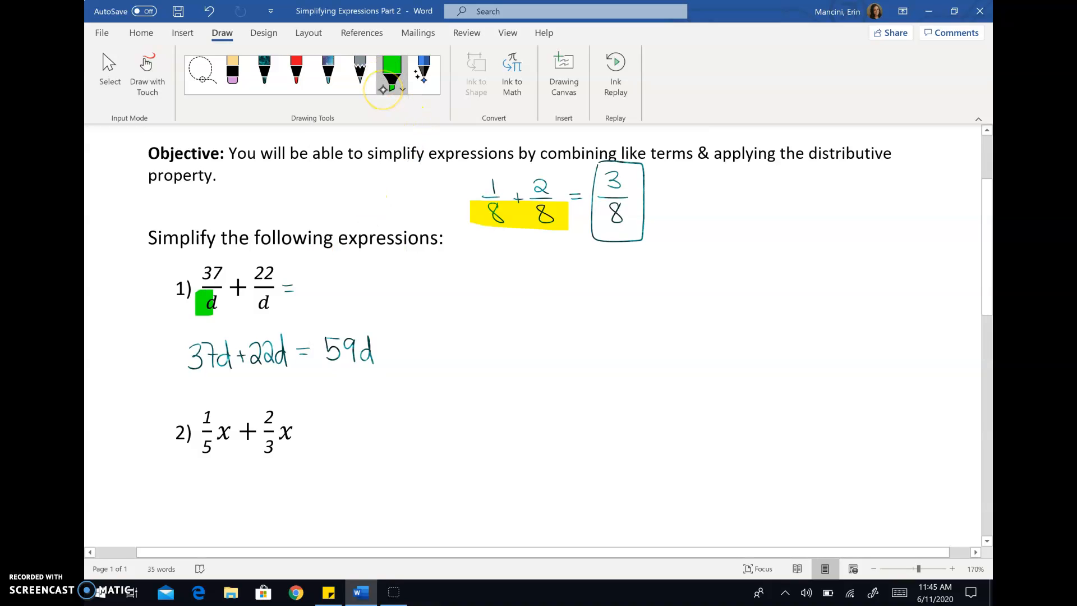
drag(206, 303, 268, 303)
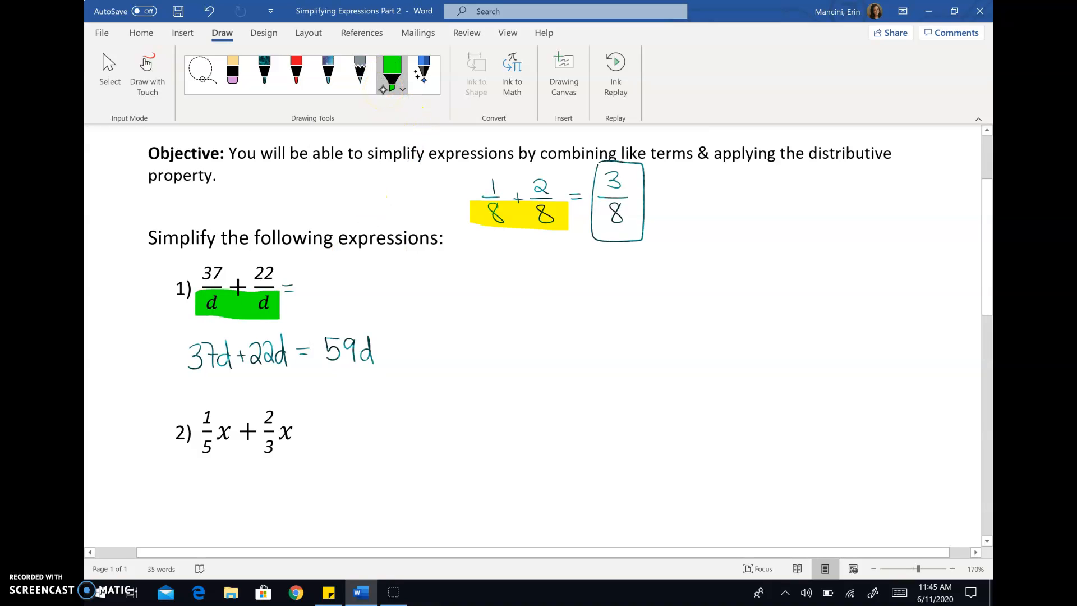
click(264, 68)
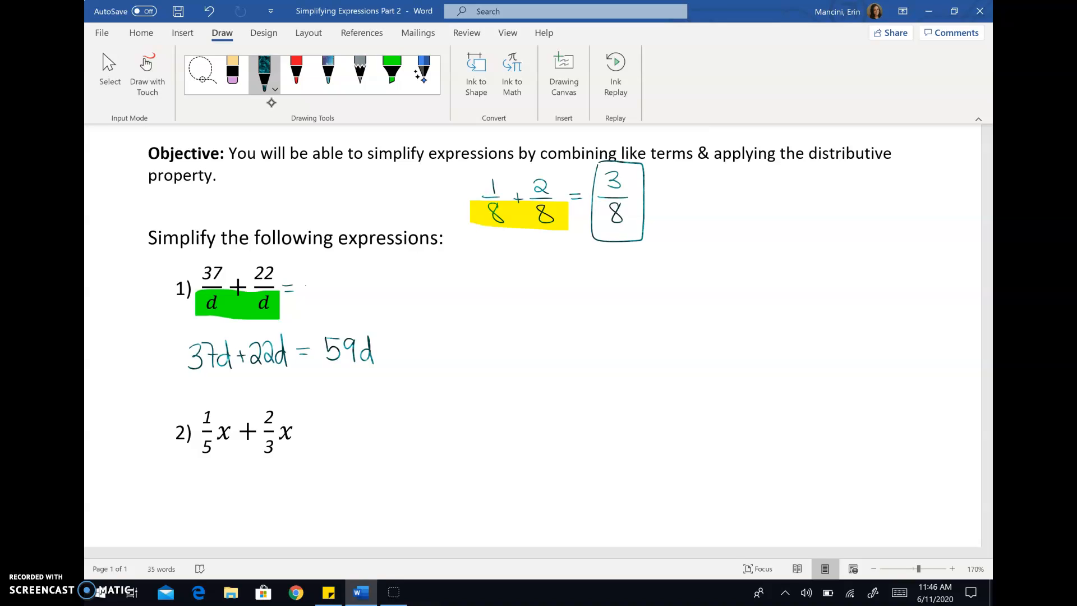
drag(305, 284, 337, 282)
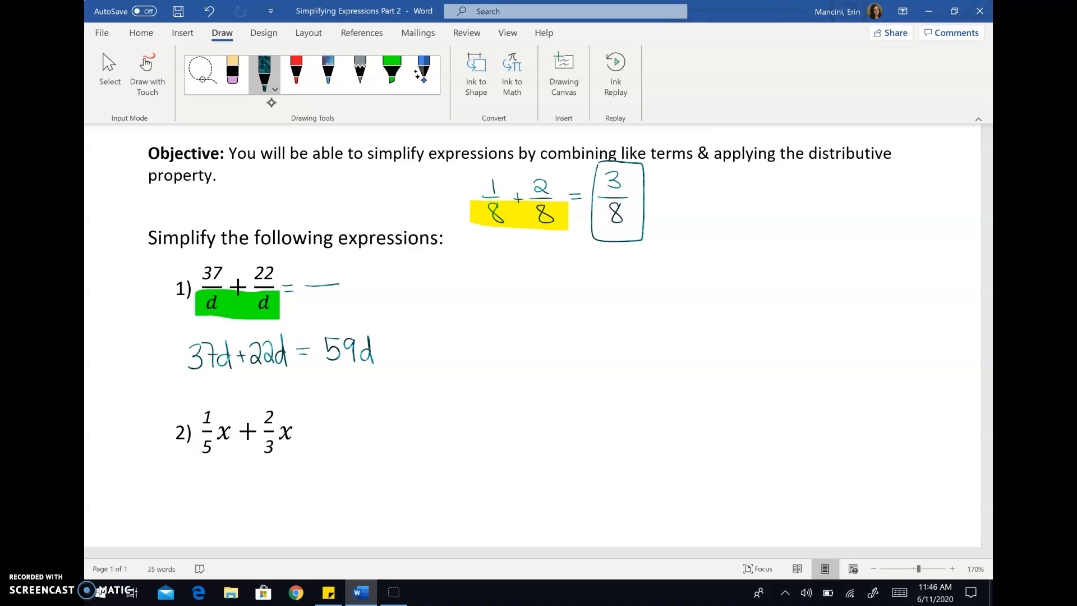
click(401, 88)
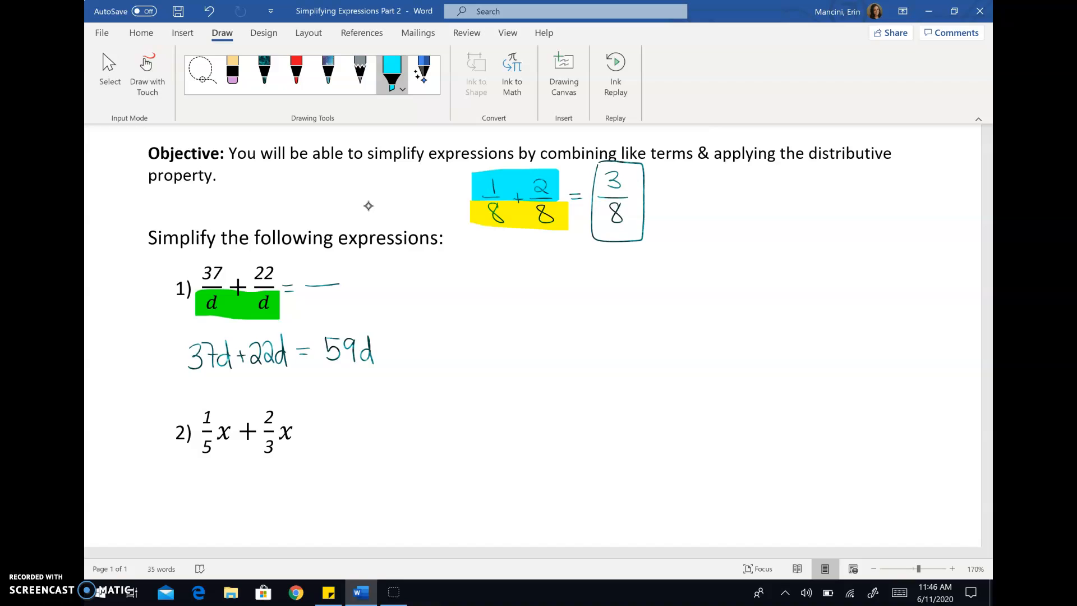
click(263, 71)
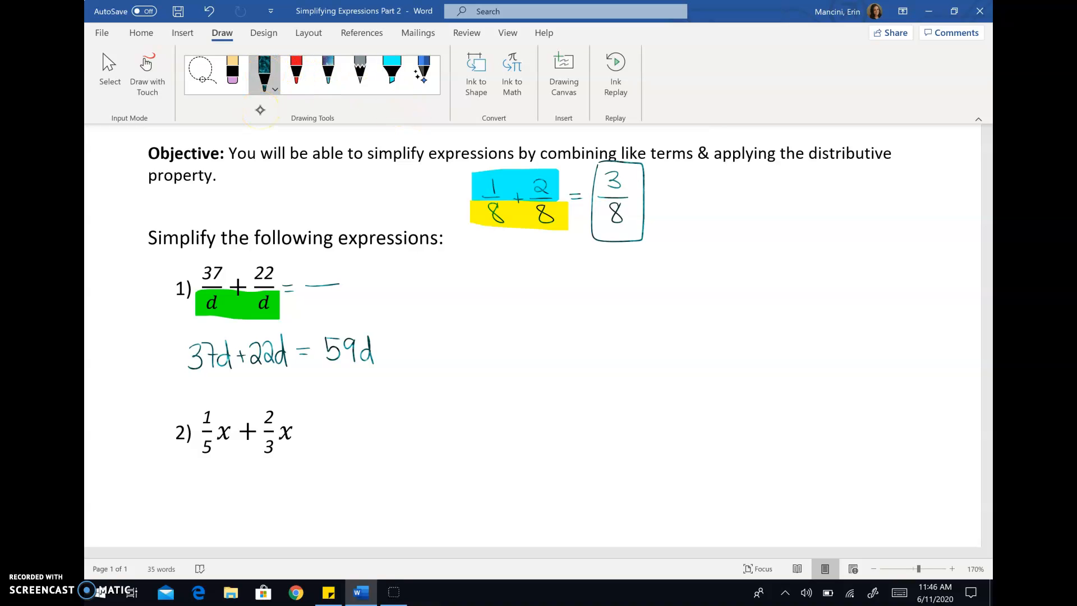
Write the answer 59/d, box it, and draw an arrow to the 3/8 example
drag(306, 285, 323, 268)
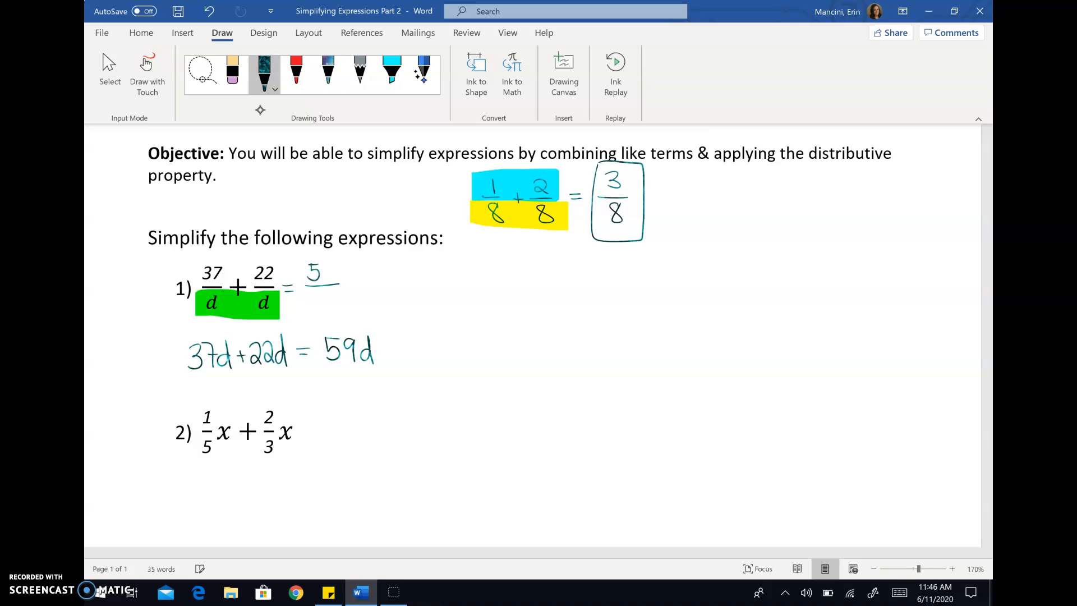
drag(323, 271, 323, 299)
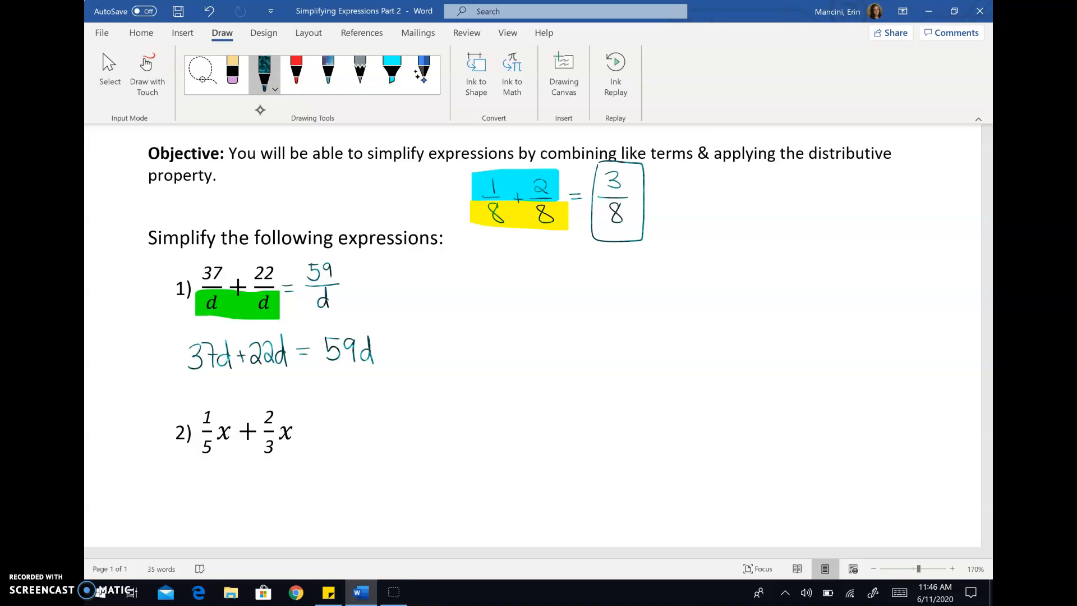
drag(296, 261, 357, 315)
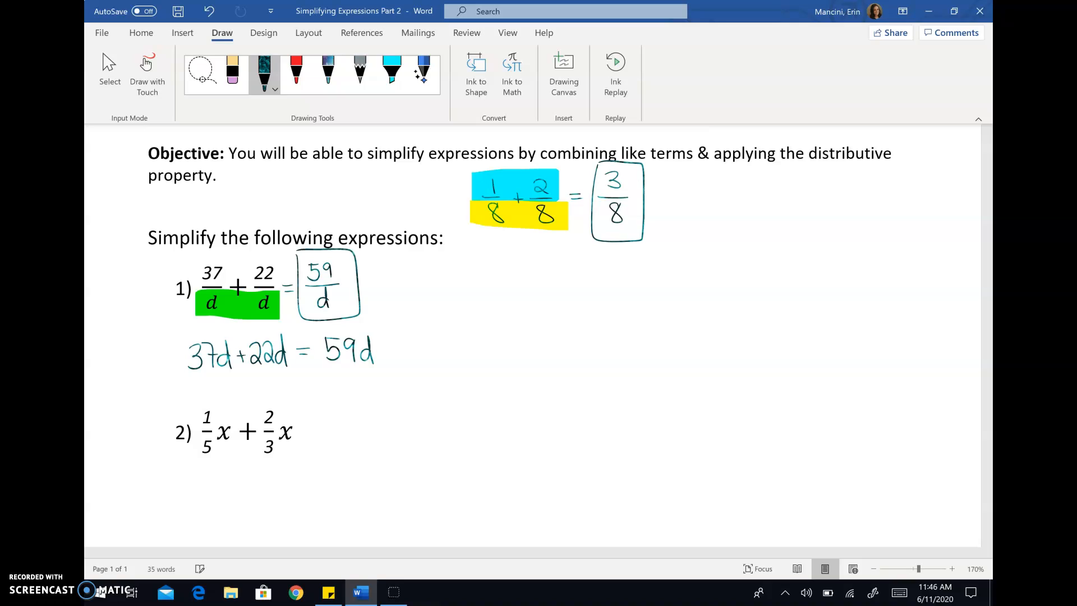
drag(367, 297, 525, 244)
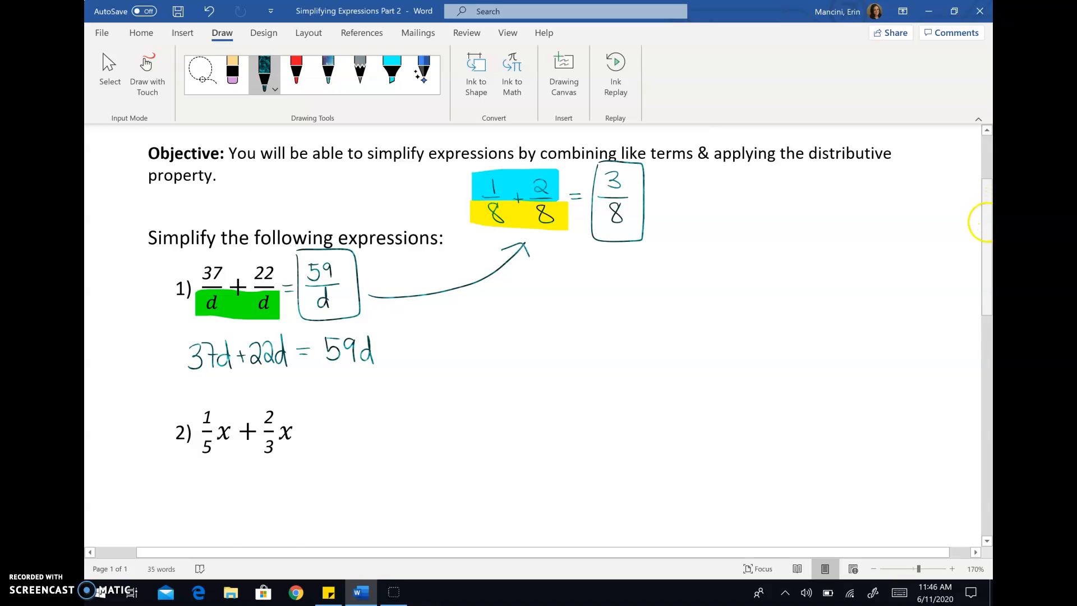
Highlight problem 2's x terms with the cyan highlighter
scroll(down, 3)
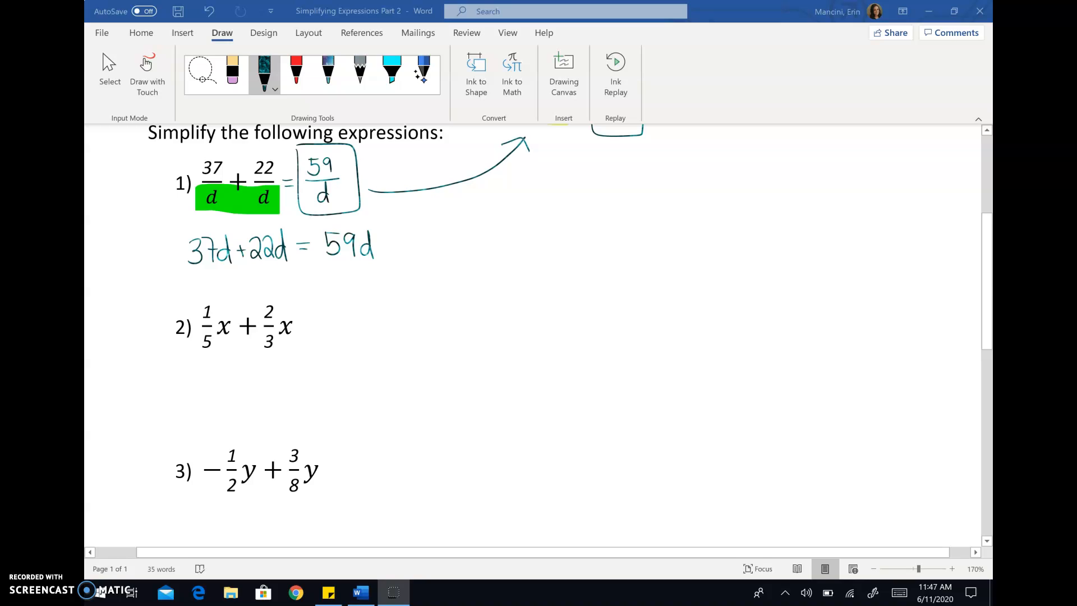
click(392, 70)
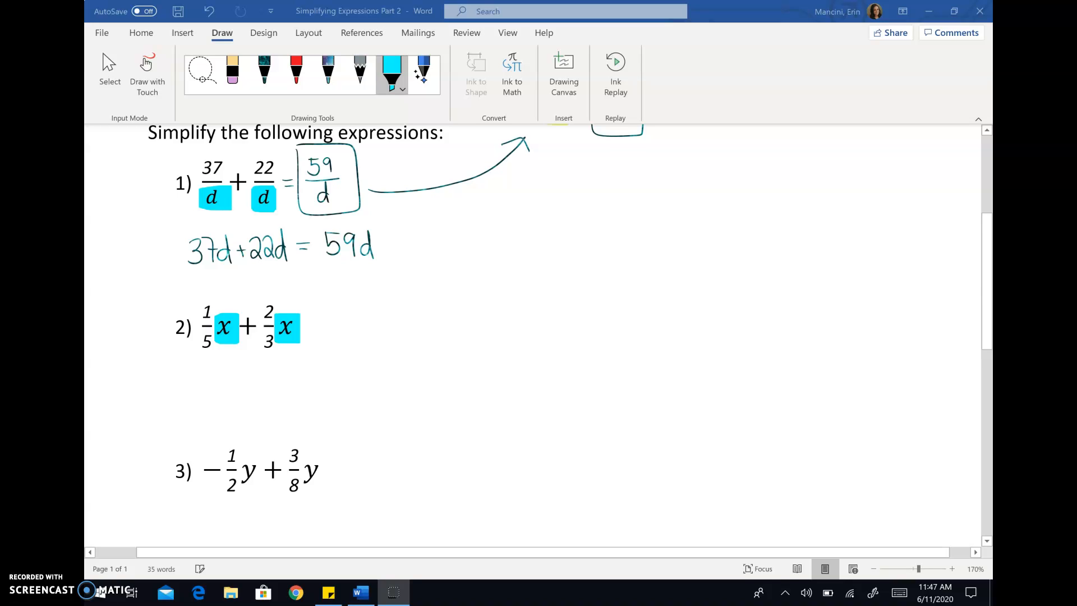
drag(215, 374, 215, 419)
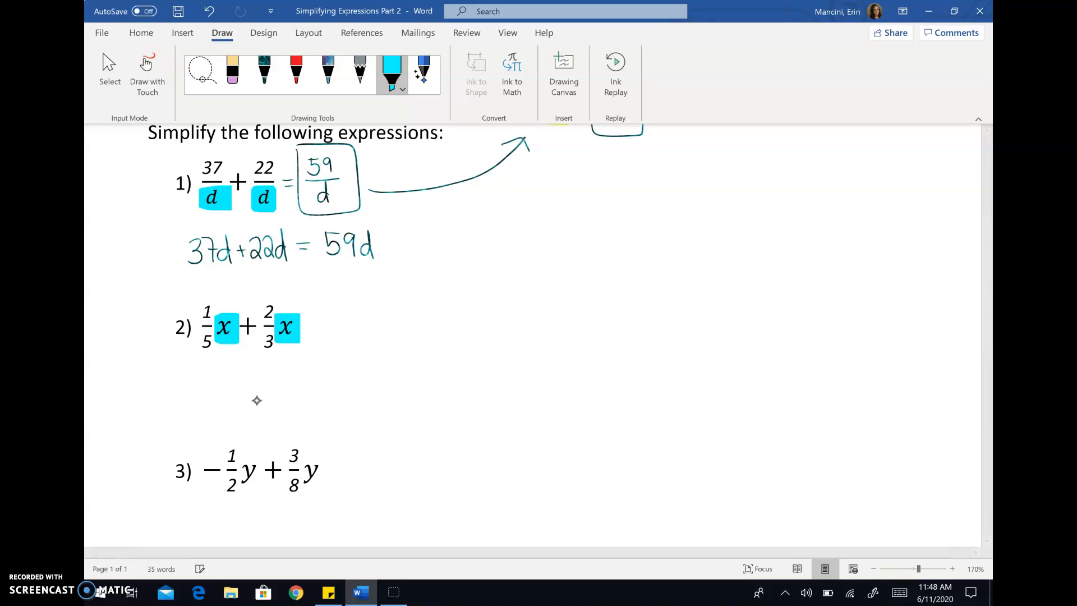
Set the pen ink to red and the highlighter to yellow
click(296, 70)
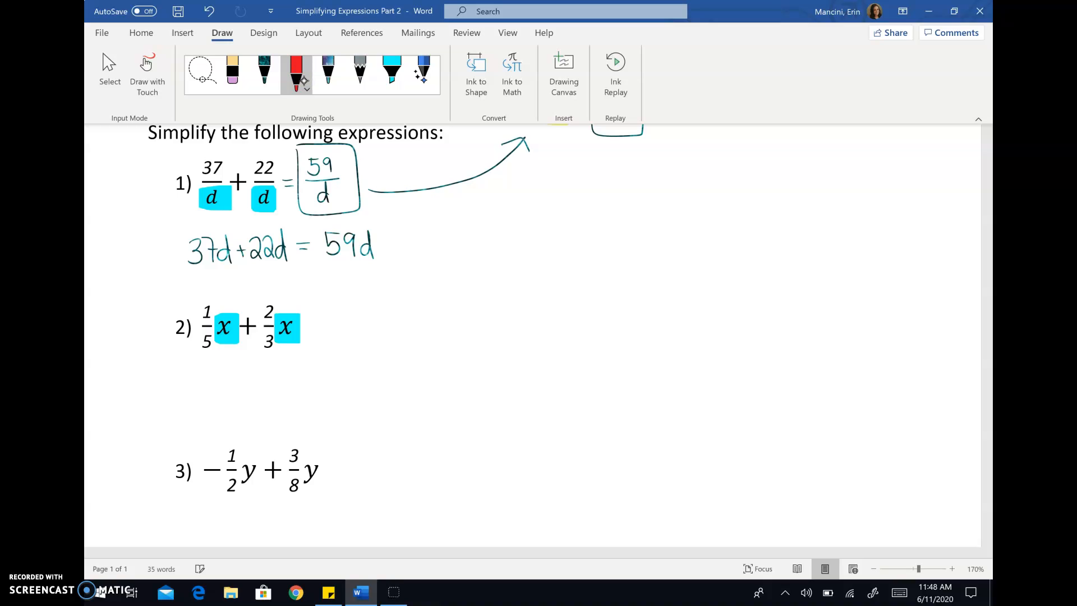
click(264, 71)
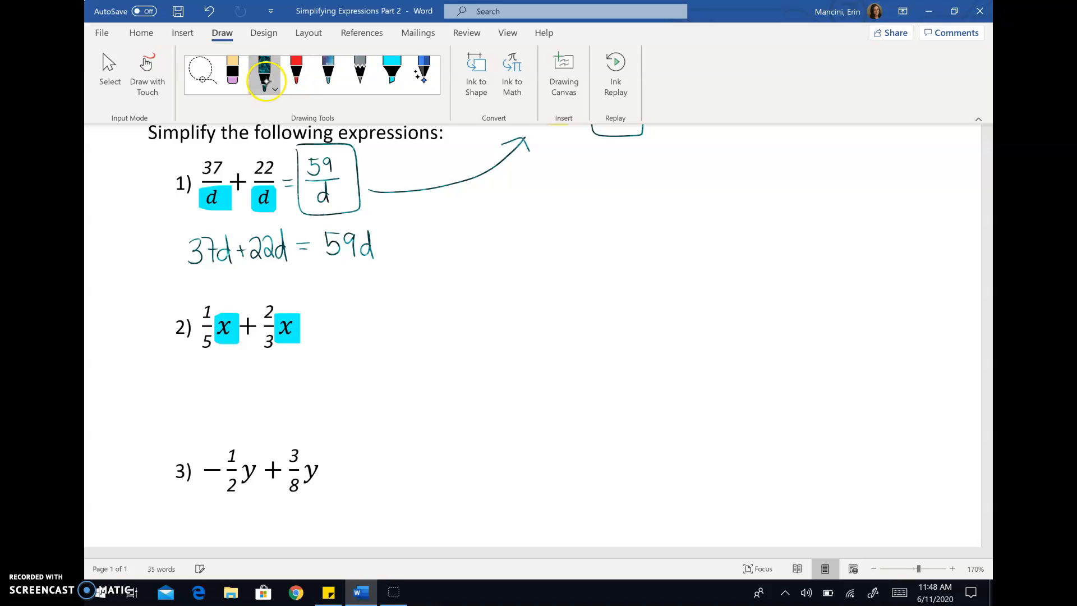
click(274, 89)
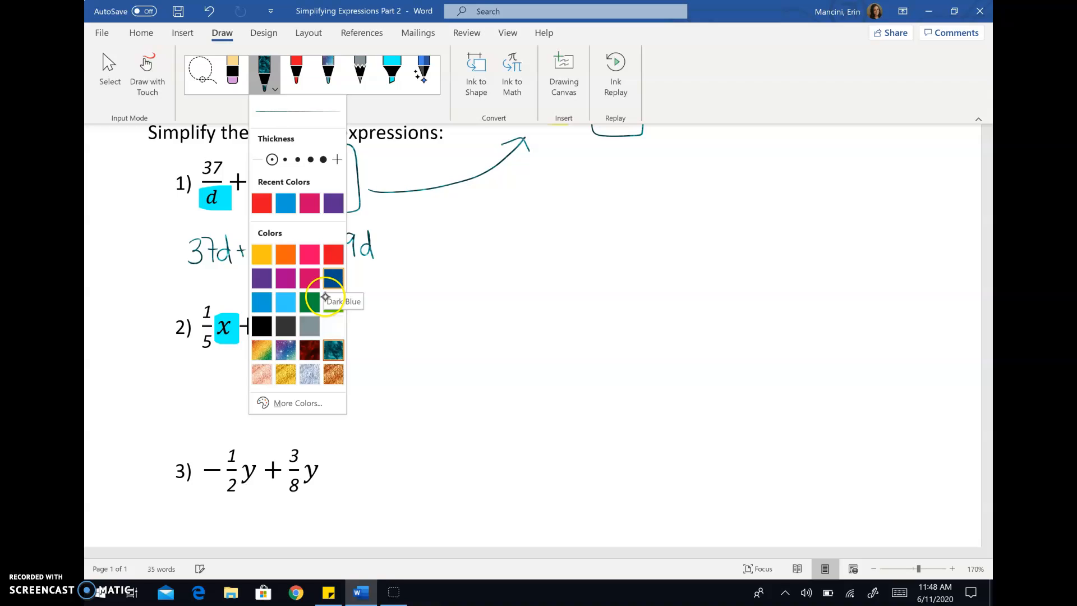
click(332, 300)
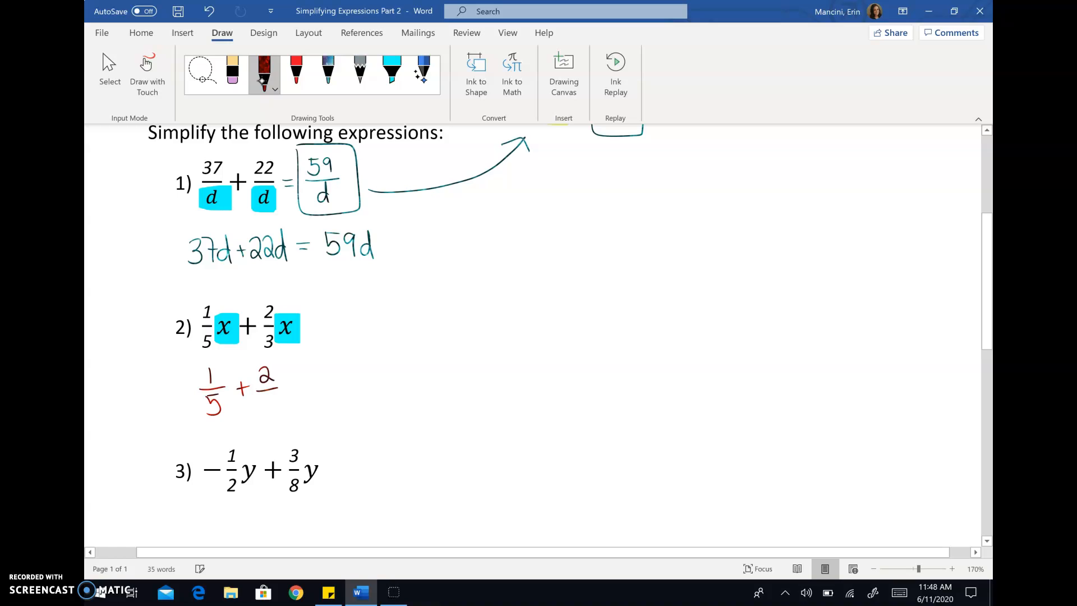
click(390, 72)
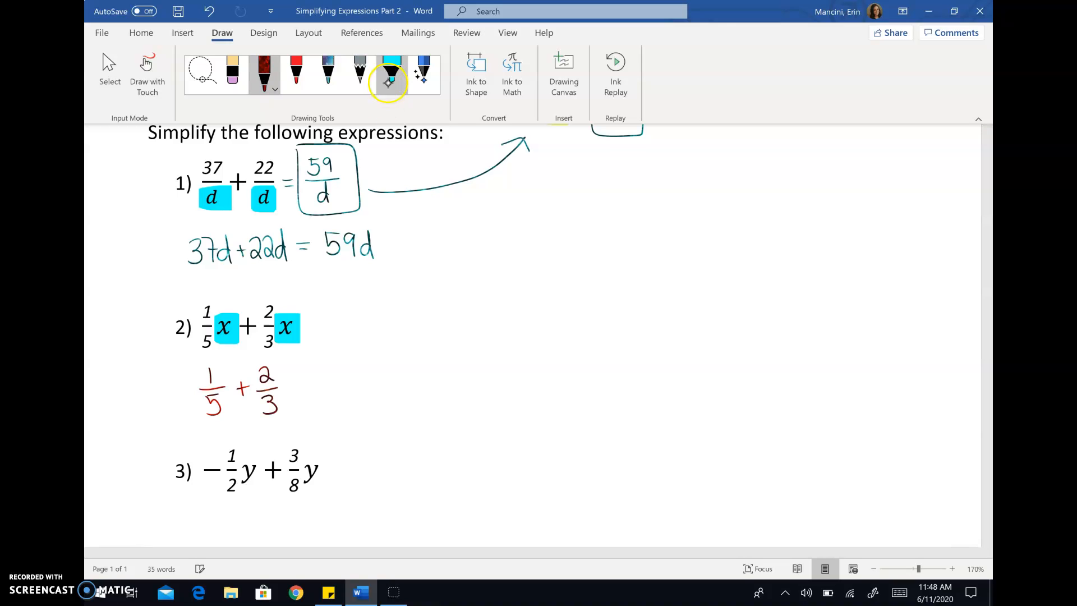
click(401, 89)
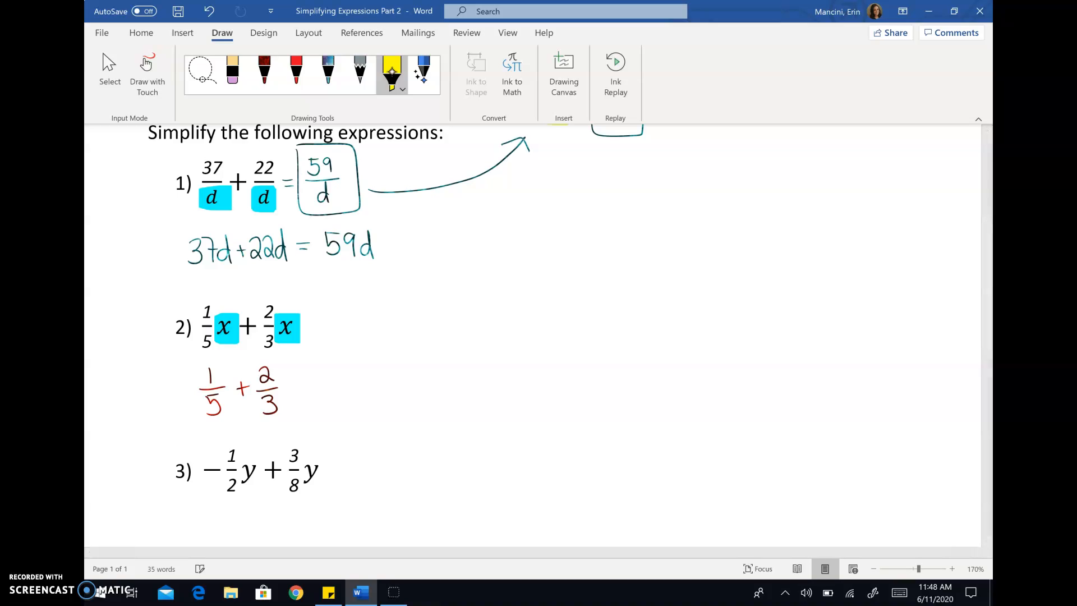
click(263, 71)
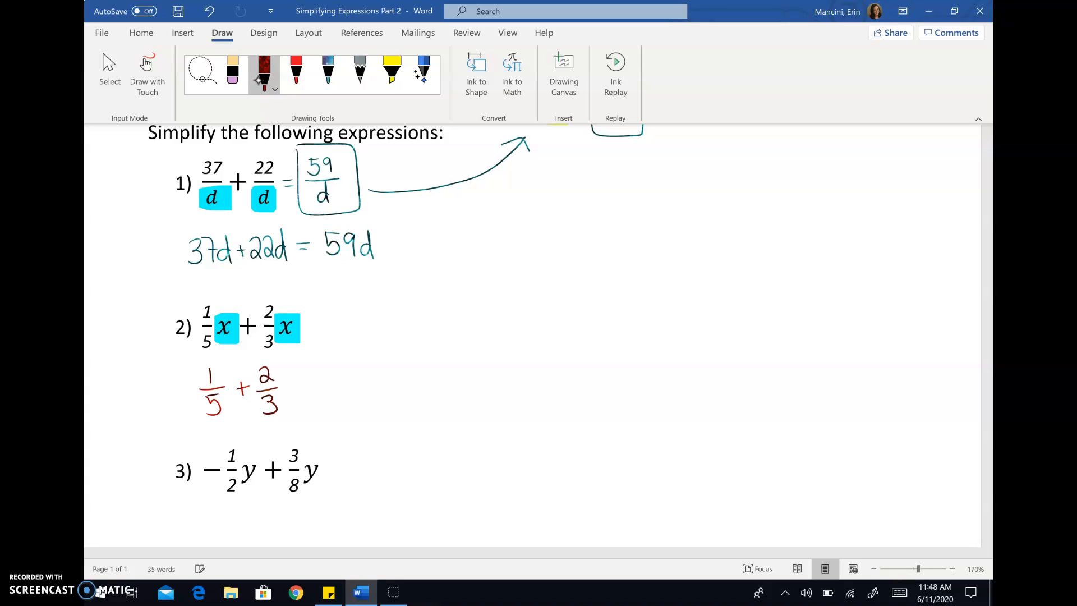
Ink and undo an equals sign, then work 1/5 out as 3/15 beside problem 2
drag(292, 384, 306, 390)
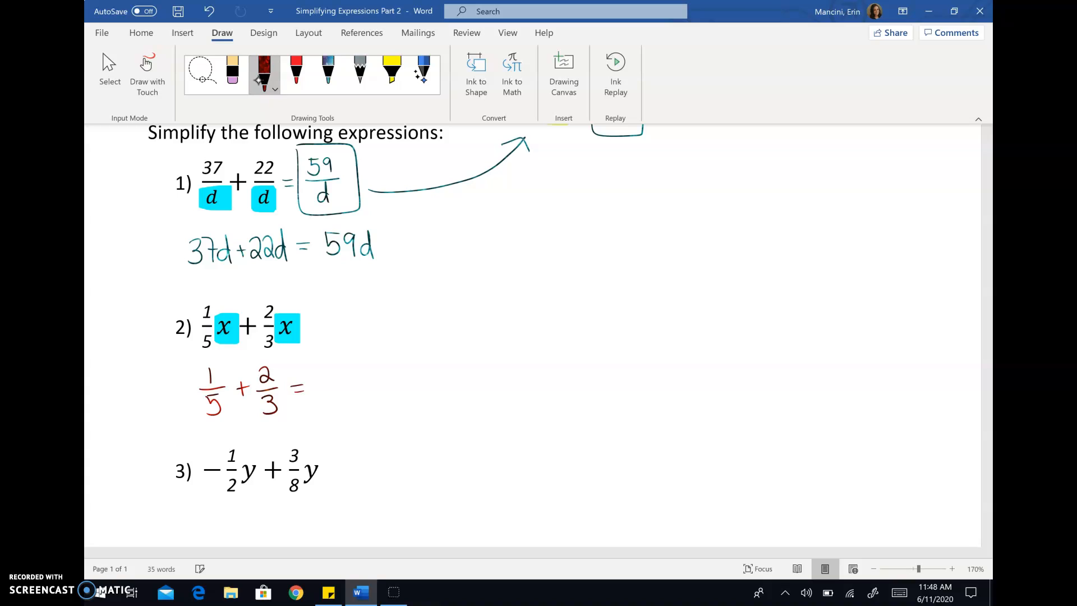
mouse_move(263, 72)
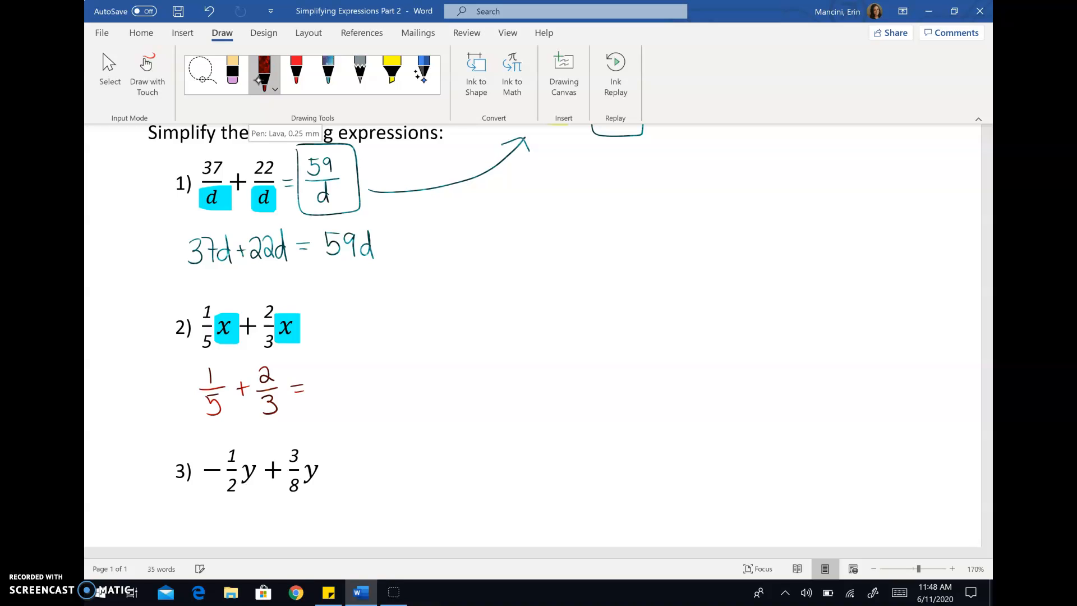
click(274, 88)
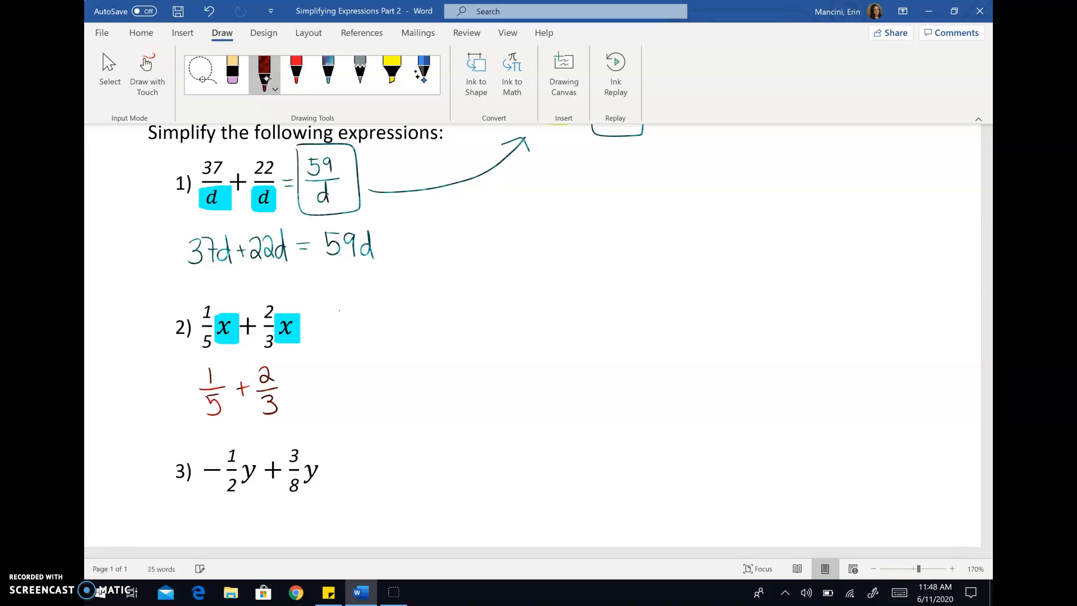
drag(336, 316, 343, 350)
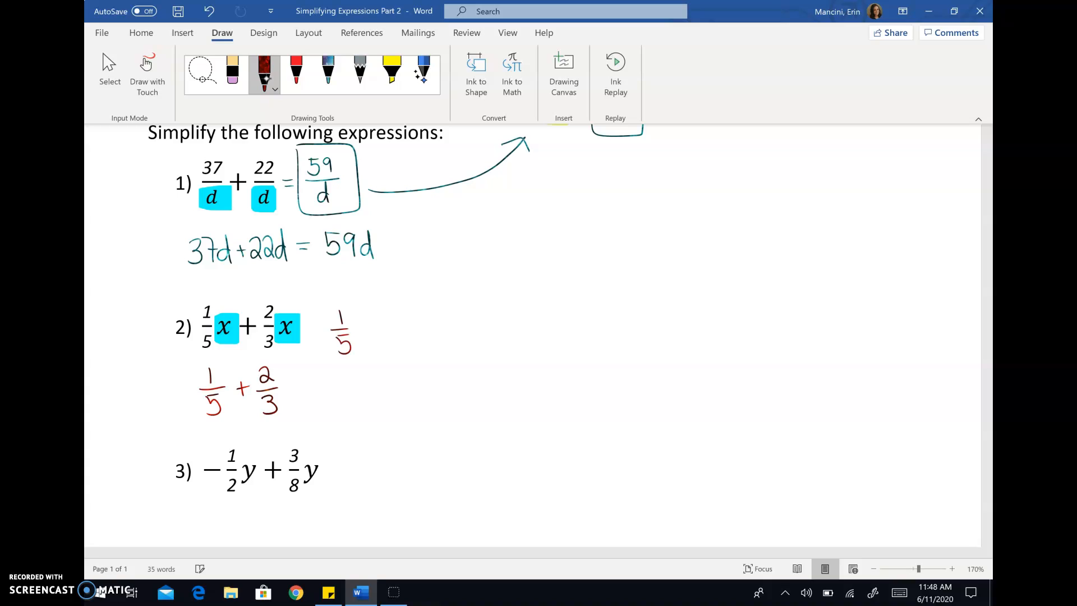
drag(364, 328, 381, 328)
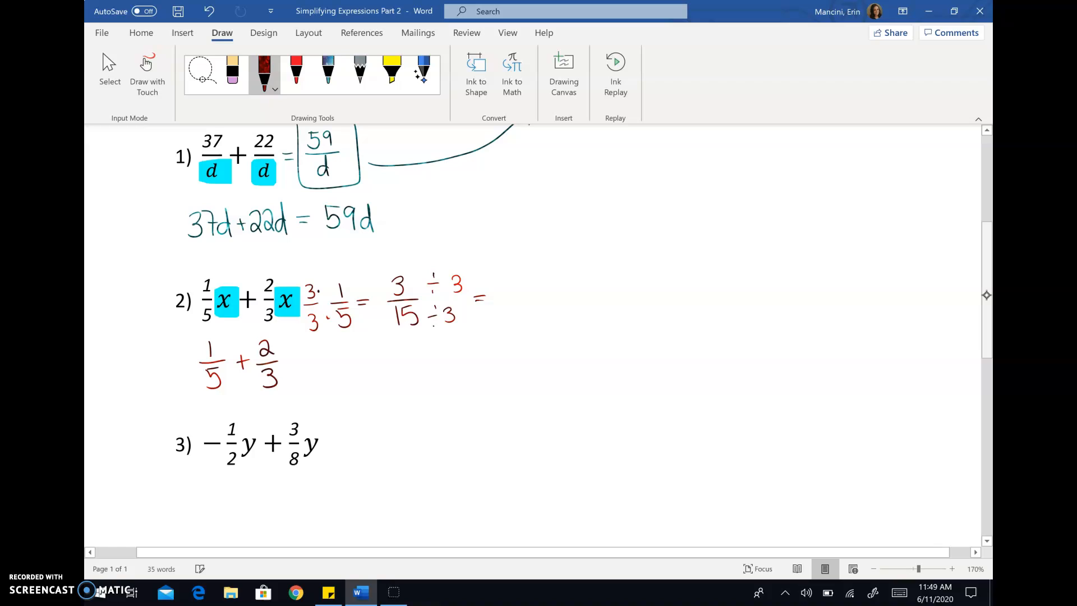
drag(512, 285, 518, 288)
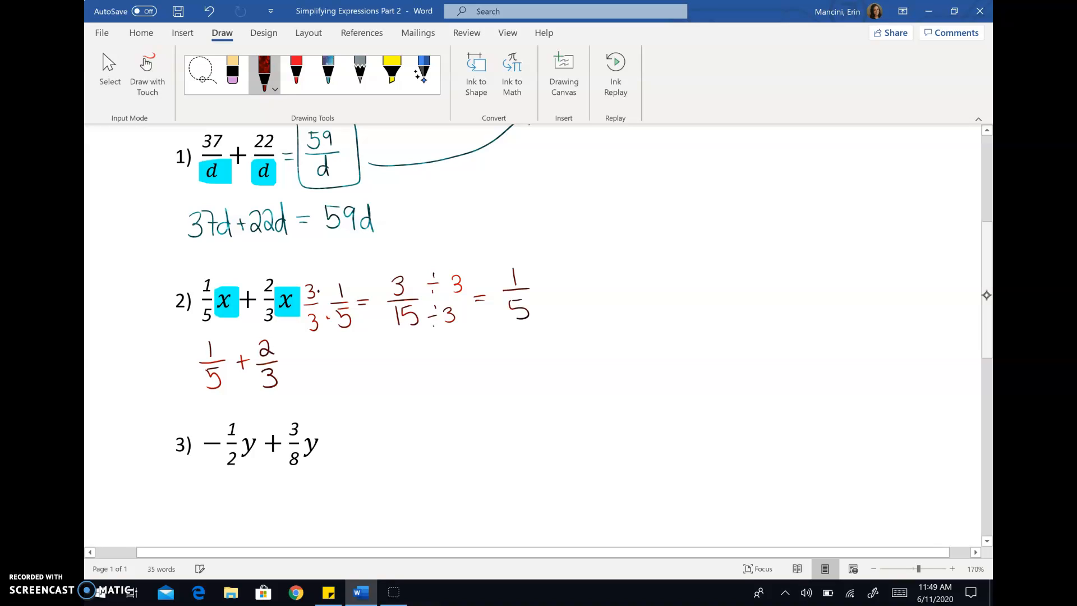
scroll(down, 3)
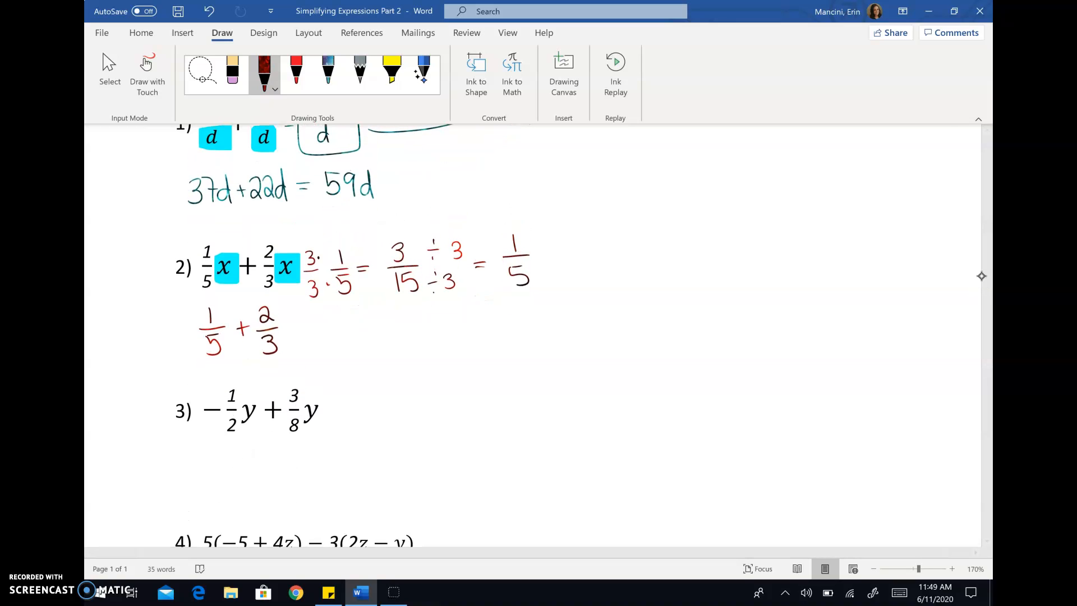
click(295, 329)
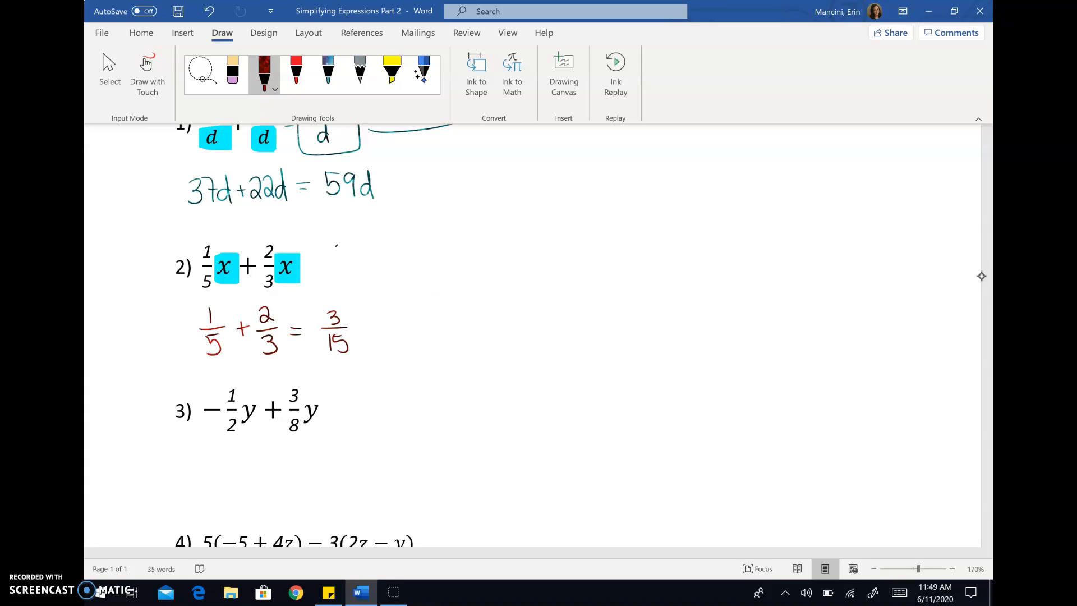
Convert 2/3 to 10/15 beside problem 2 and divide it back by 5
drag(336, 247, 374, 275)
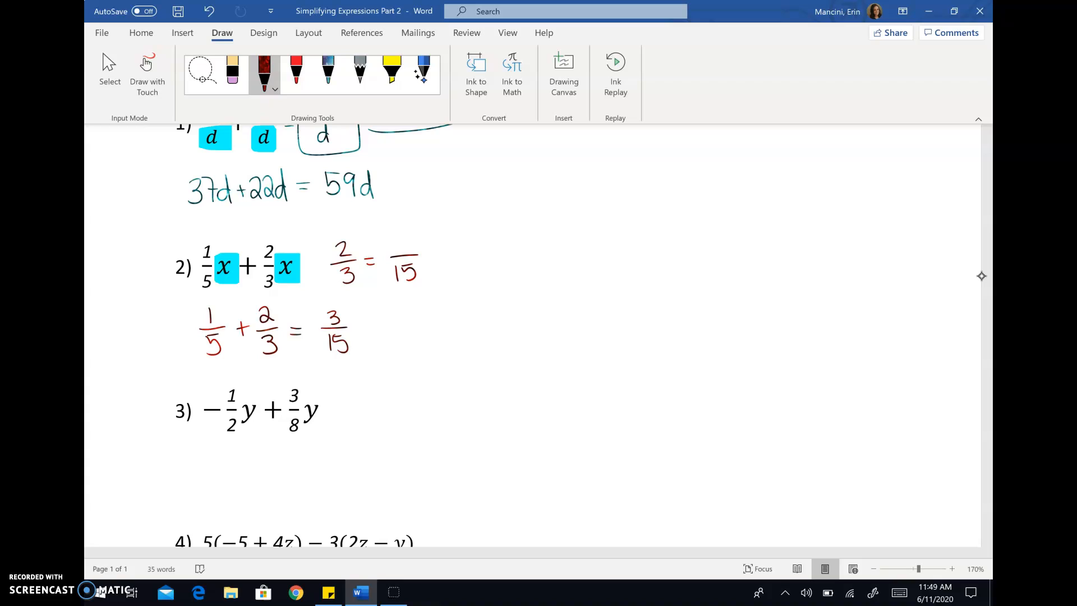
drag(312, 275, 336, 275)
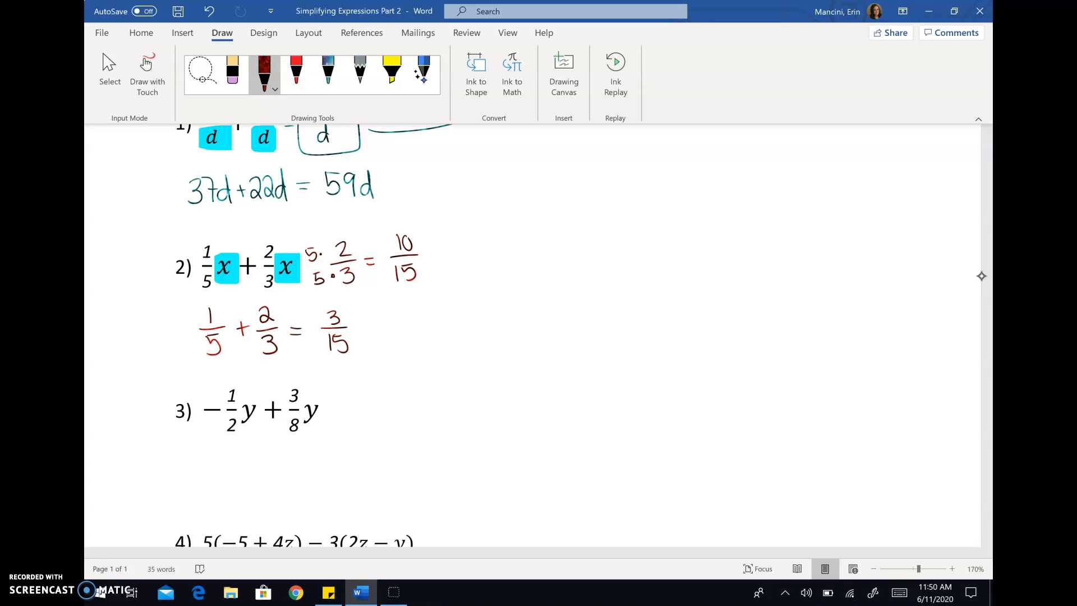
drag(425, 237, 432, 268)
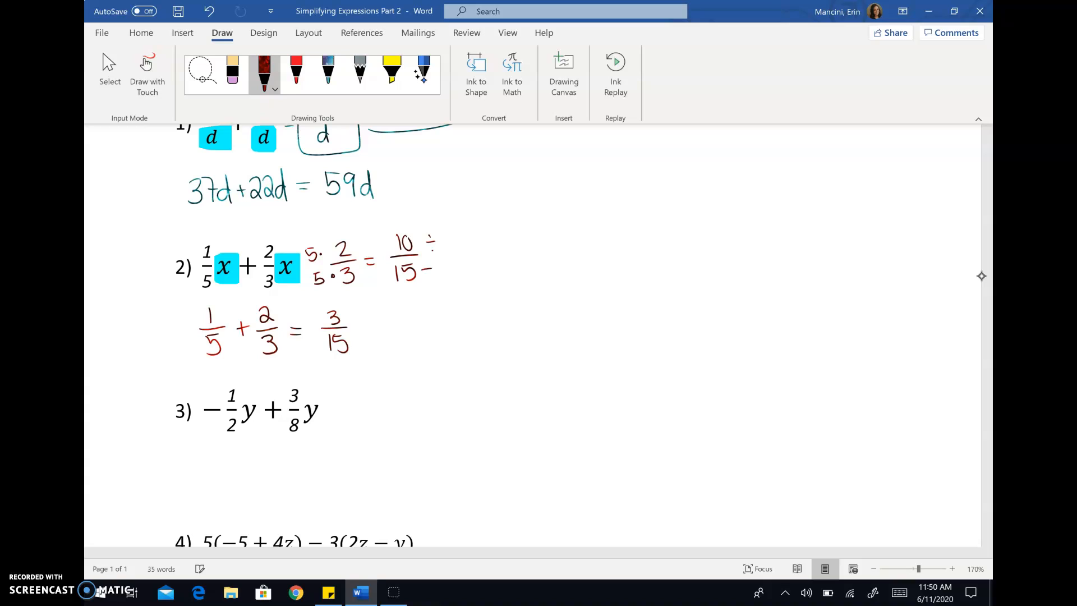
drag(443, 241, 446, 271)
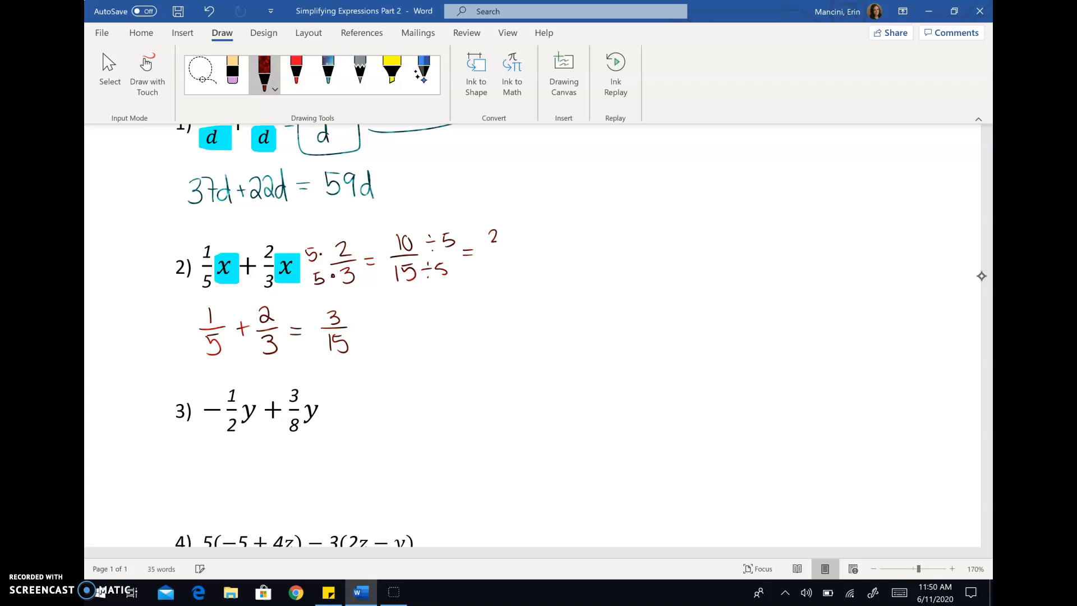
drag(492, 236, 496, 271)
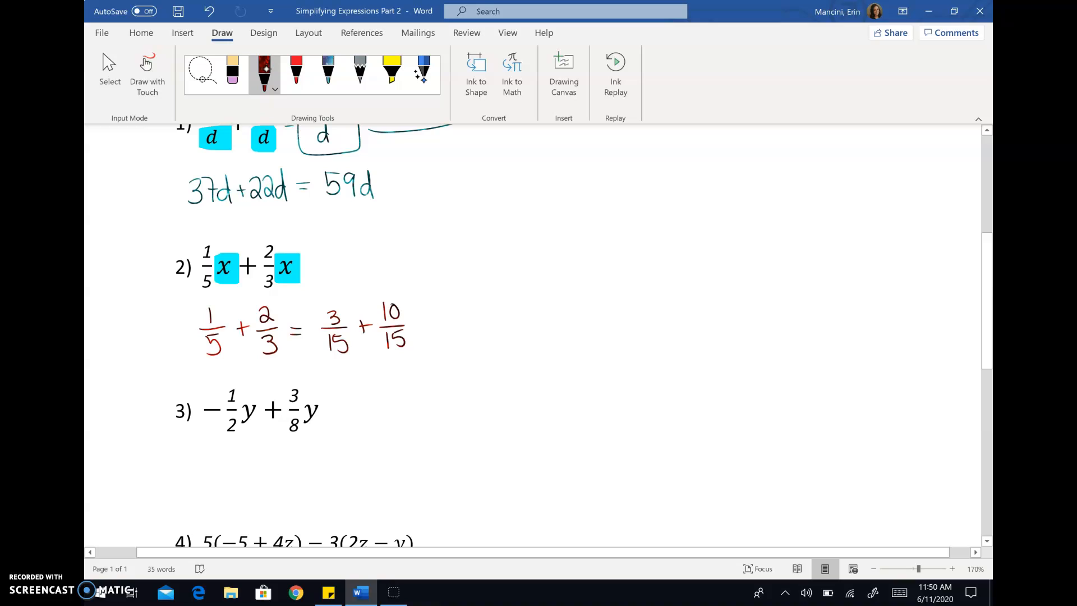
click(392, 72)
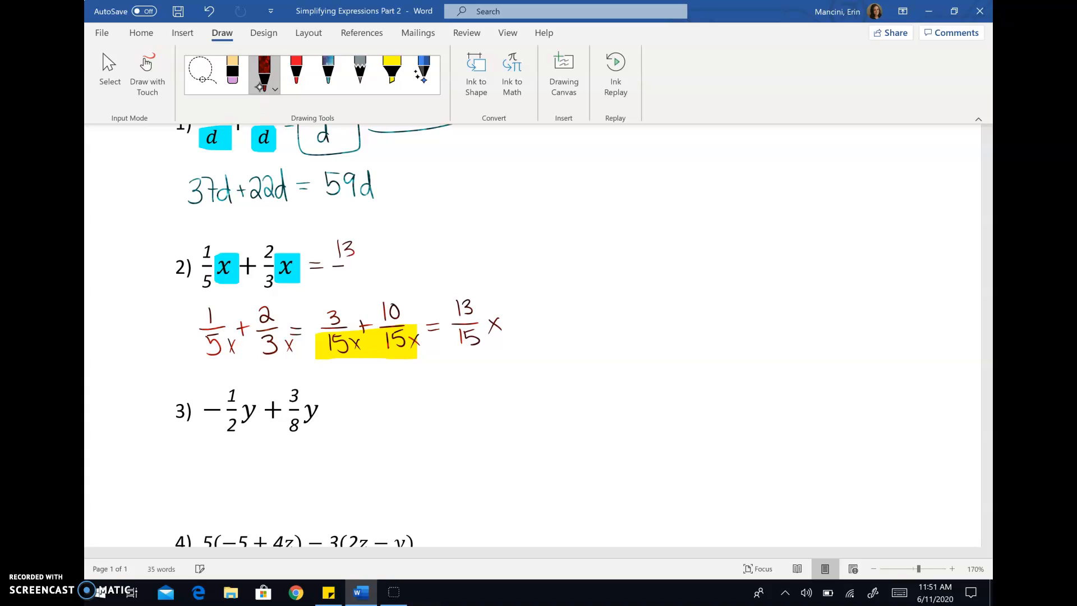
Write 13/15 x as problem 2's answer and box it
drag(337, 278, 374, 264)
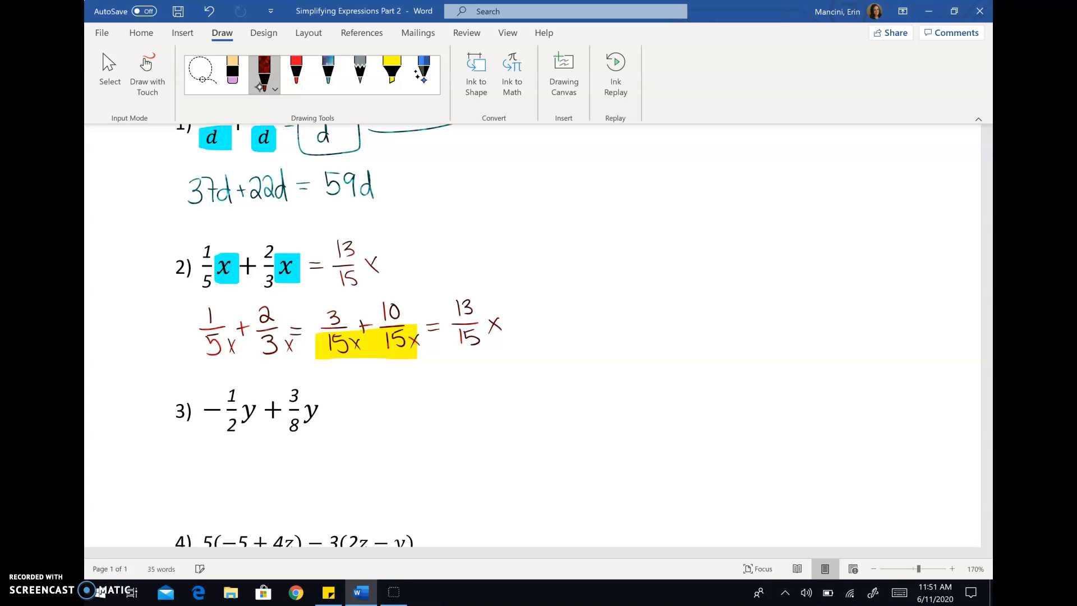
drag(330, 248, 384, 288)
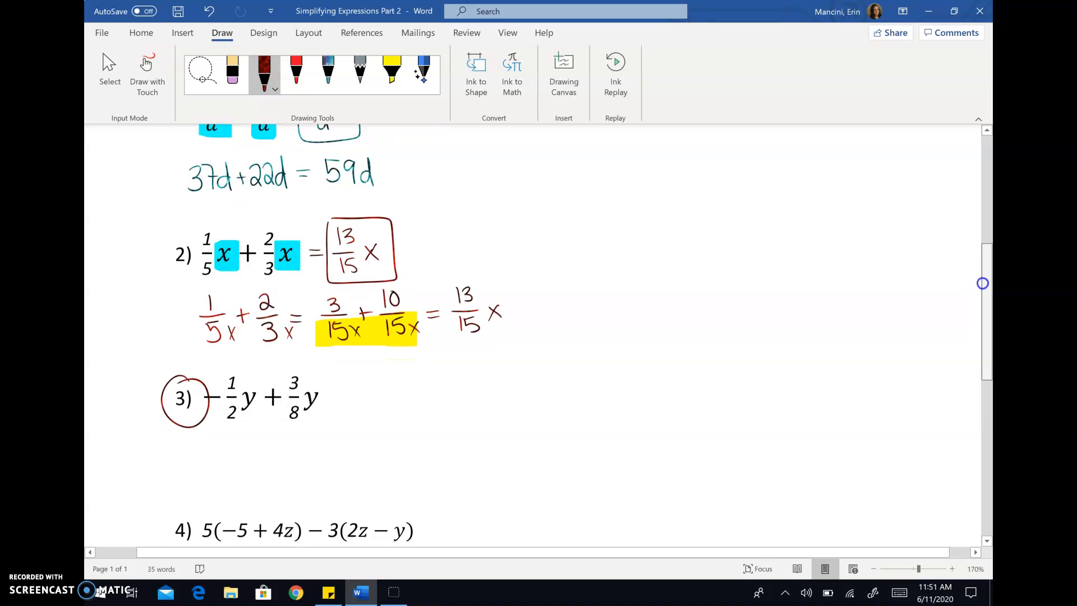
scroll(down, 3)
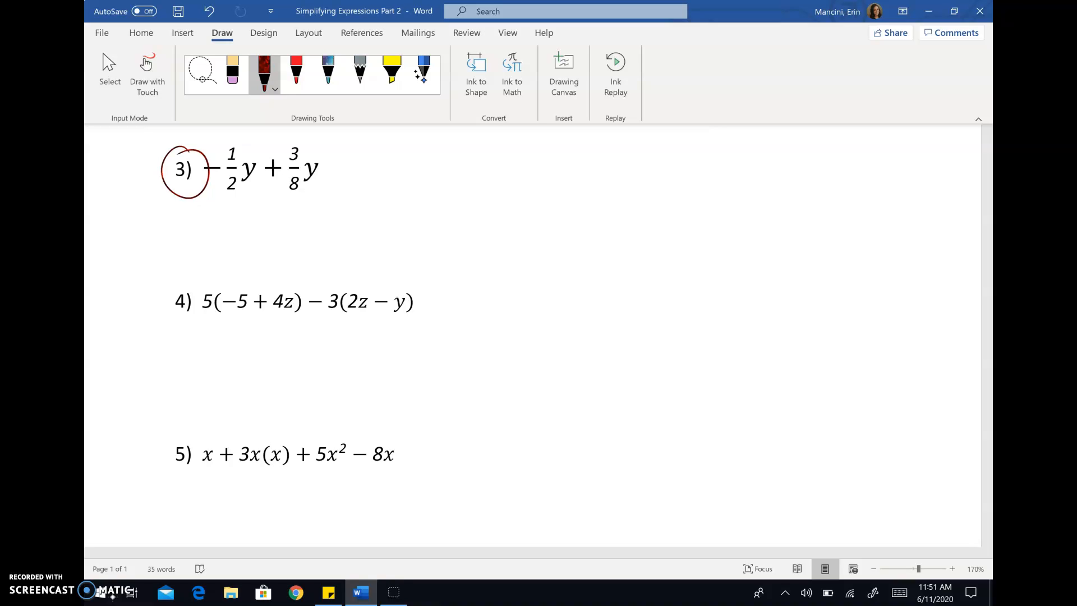
Write PEMDAS in dark red ink above problem 4
drag(158, 299, 155, 433)
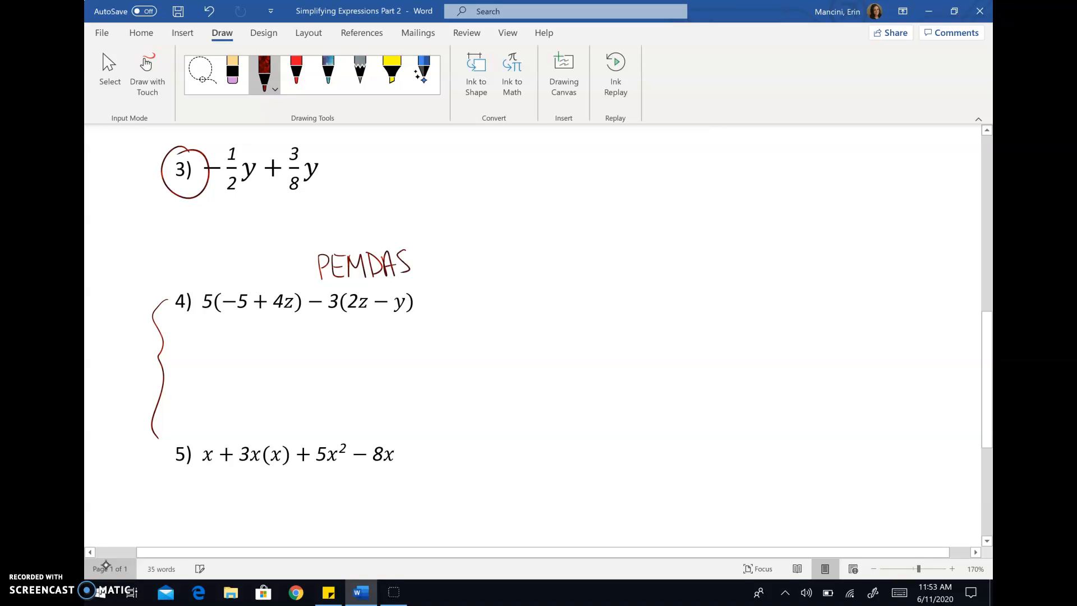
click(392, 74)
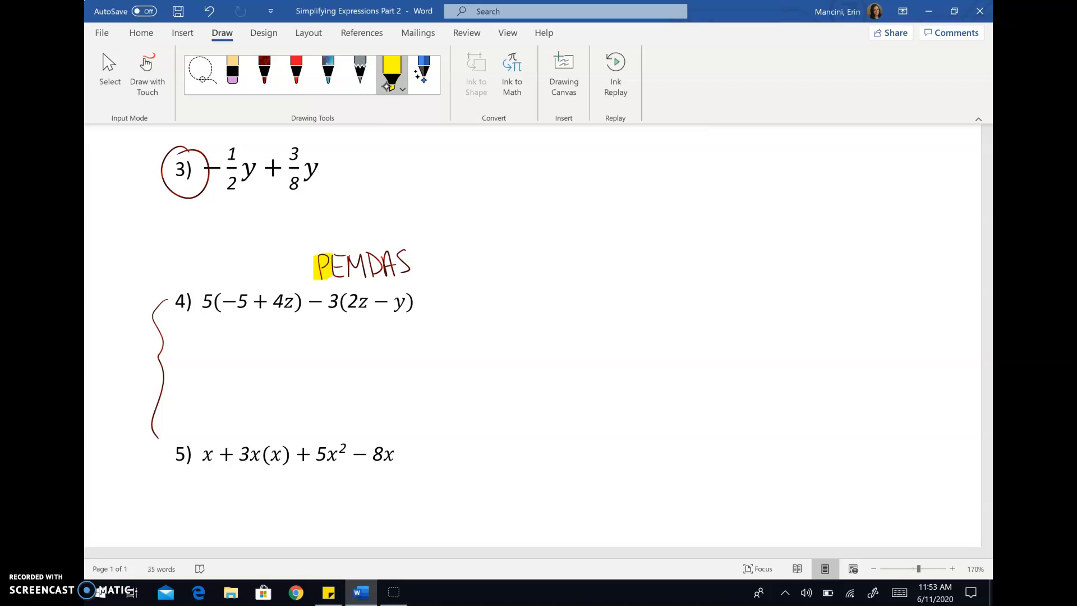
Highlight (−5 + 4z) and (2z − y) yellow, then remove those highlights
drag(217, 300, 290, 301)
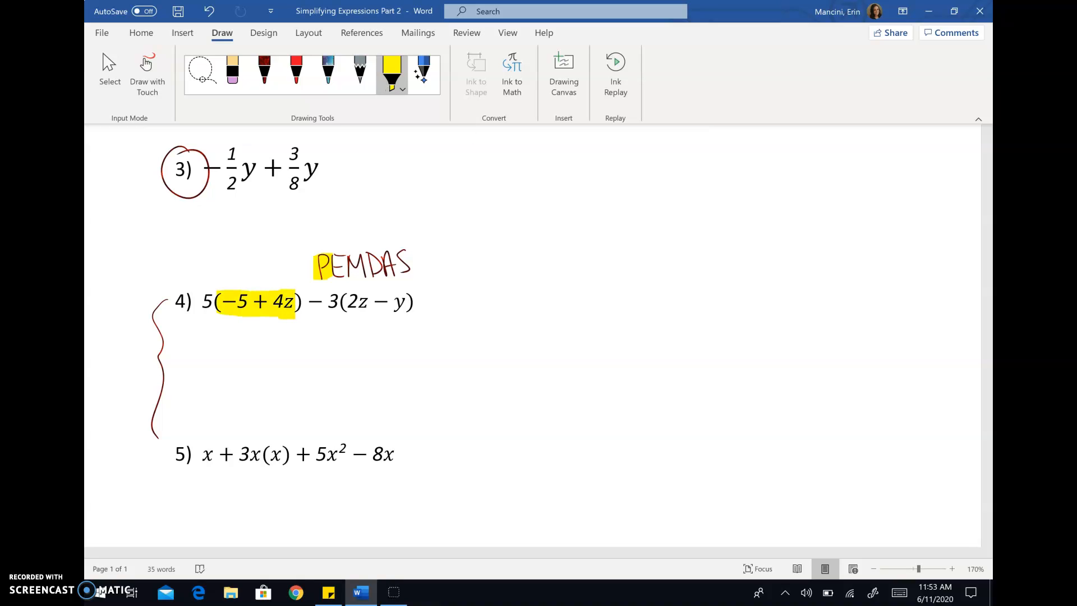
mouse_move(392, 72)
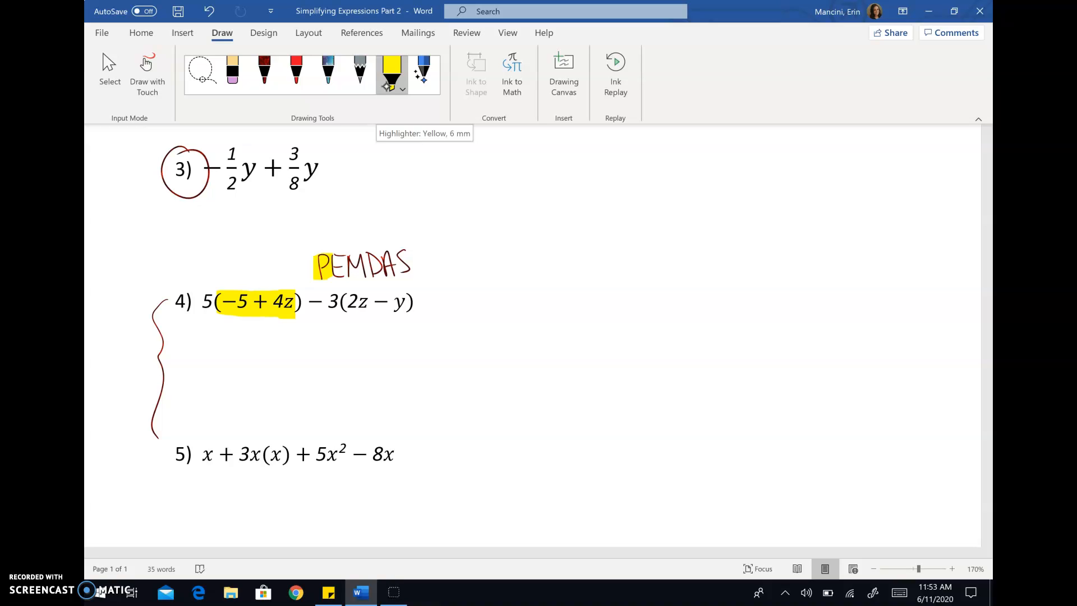
drag(345, 302, 405, 302)
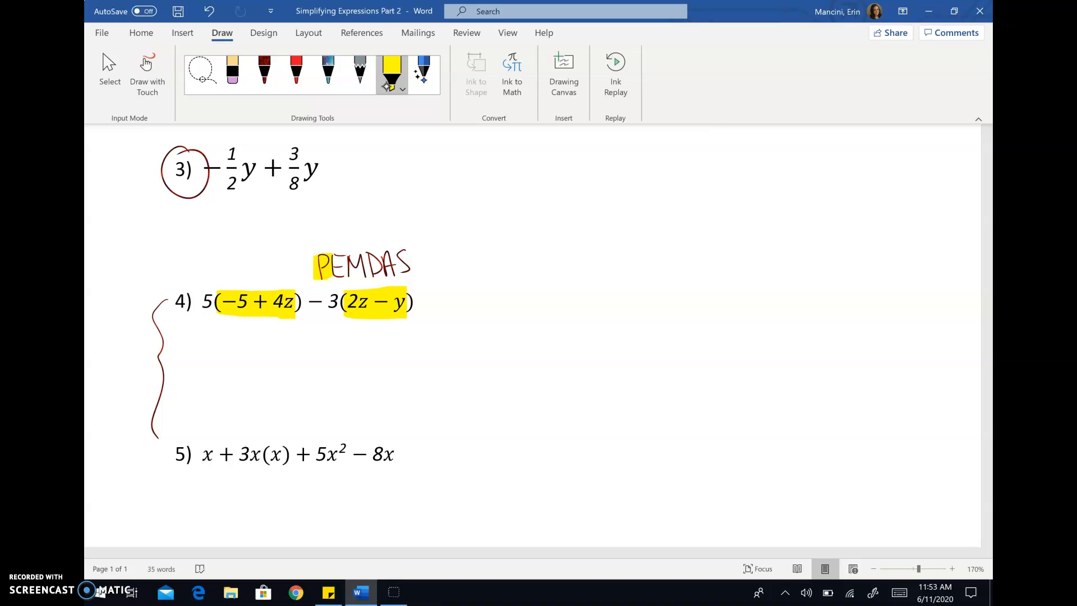
click(401, 88)
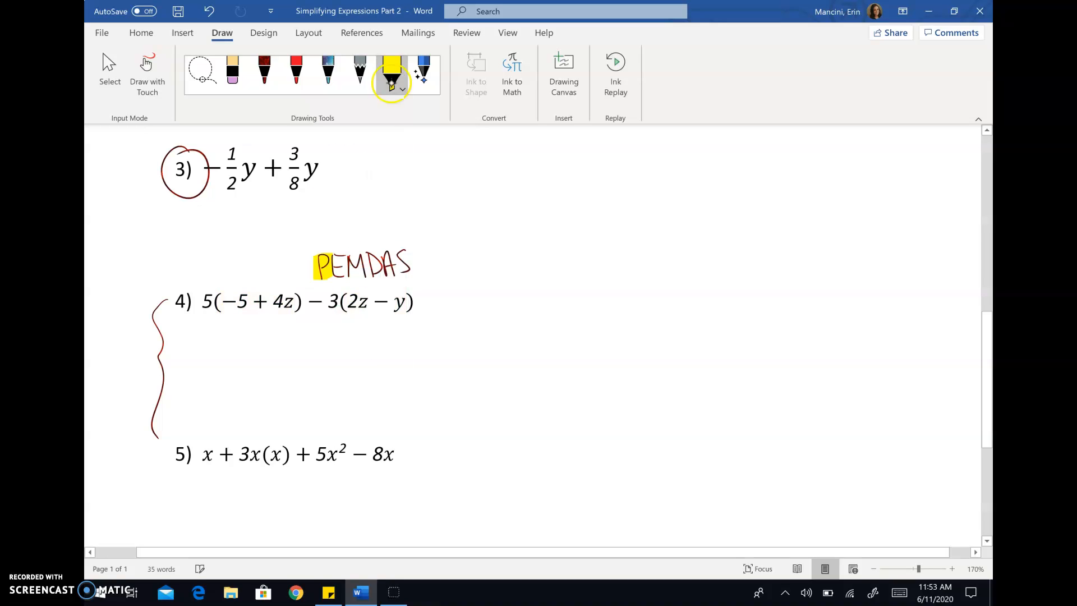
Highlight PEMDAS letters in light blue and green
click(392, 70)
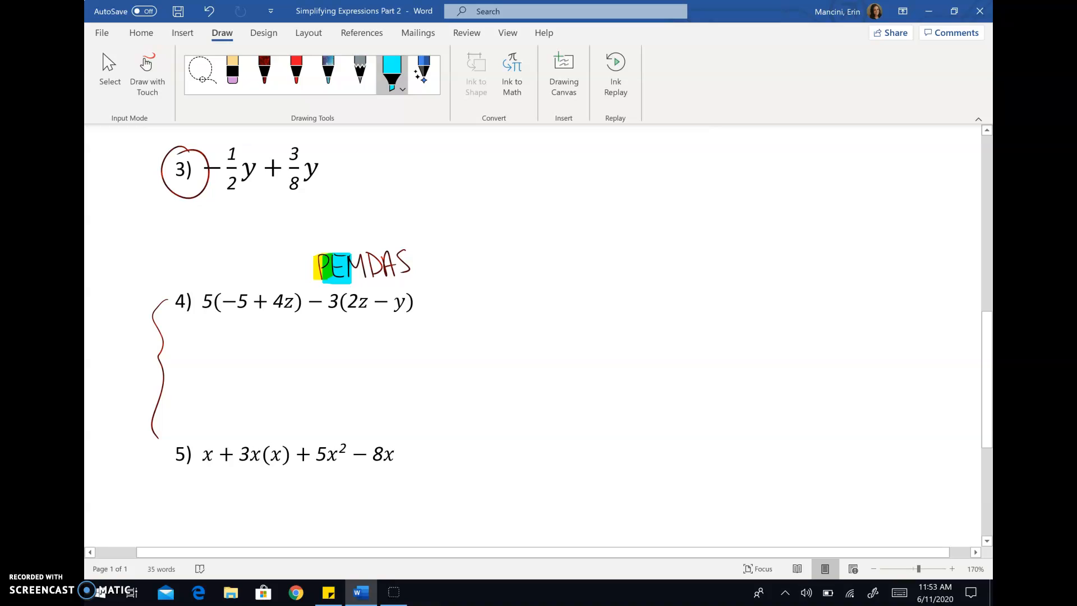
click(263, 70)
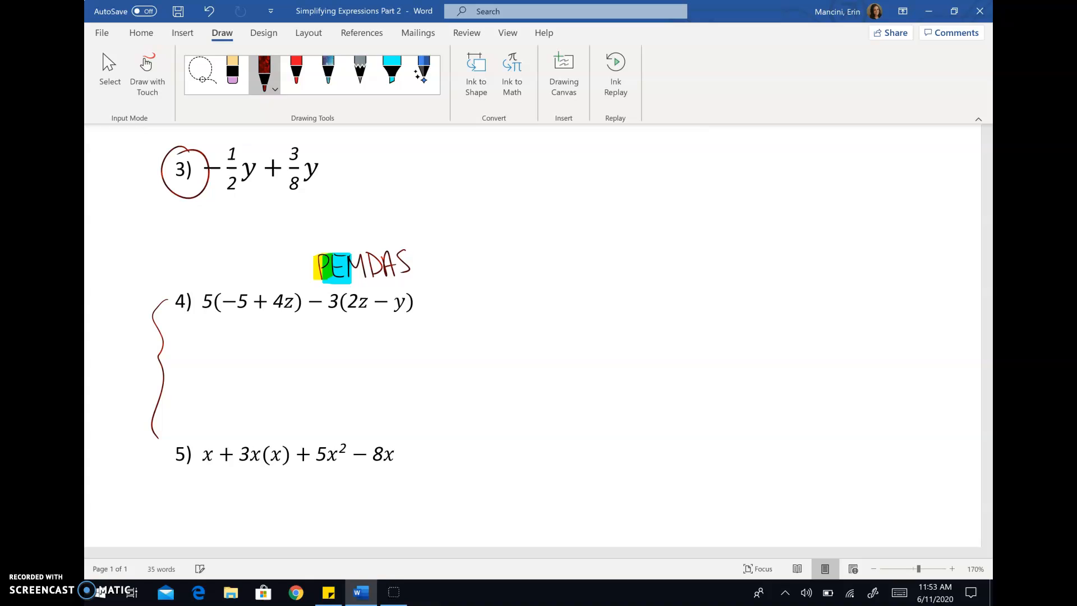
click(275, 89)
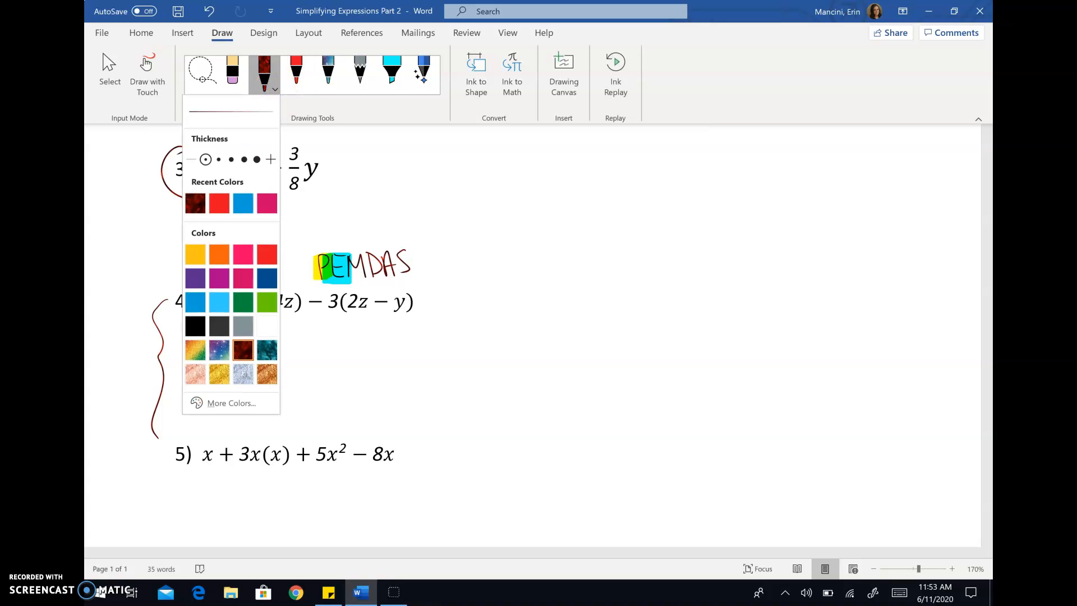
click(391, 68)
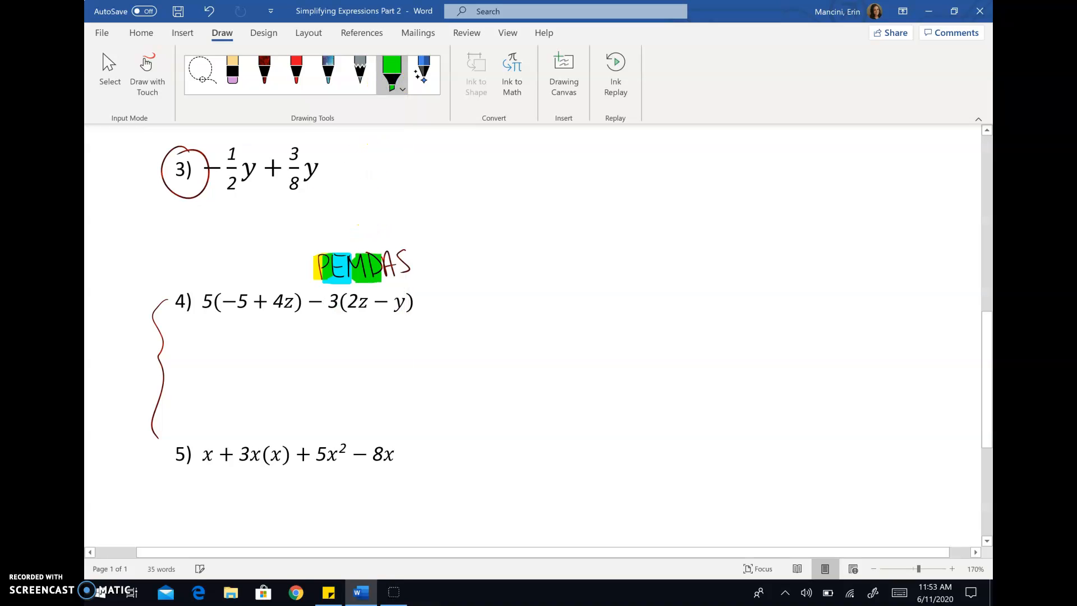
click(264, 71)
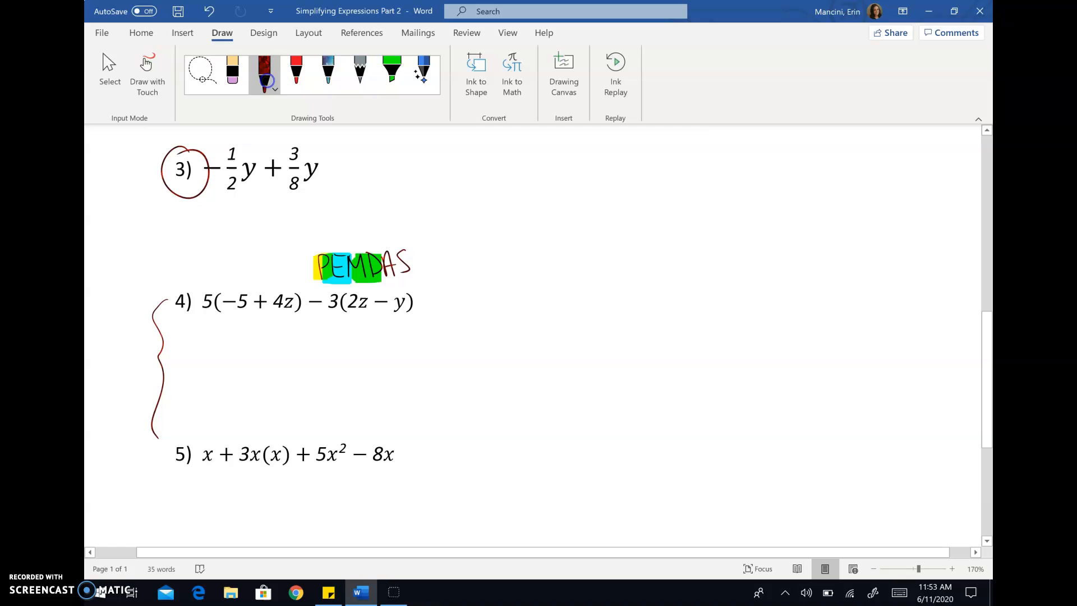
Write −25 + 20z below problem 4 in multicolour ink
click(273, 88)
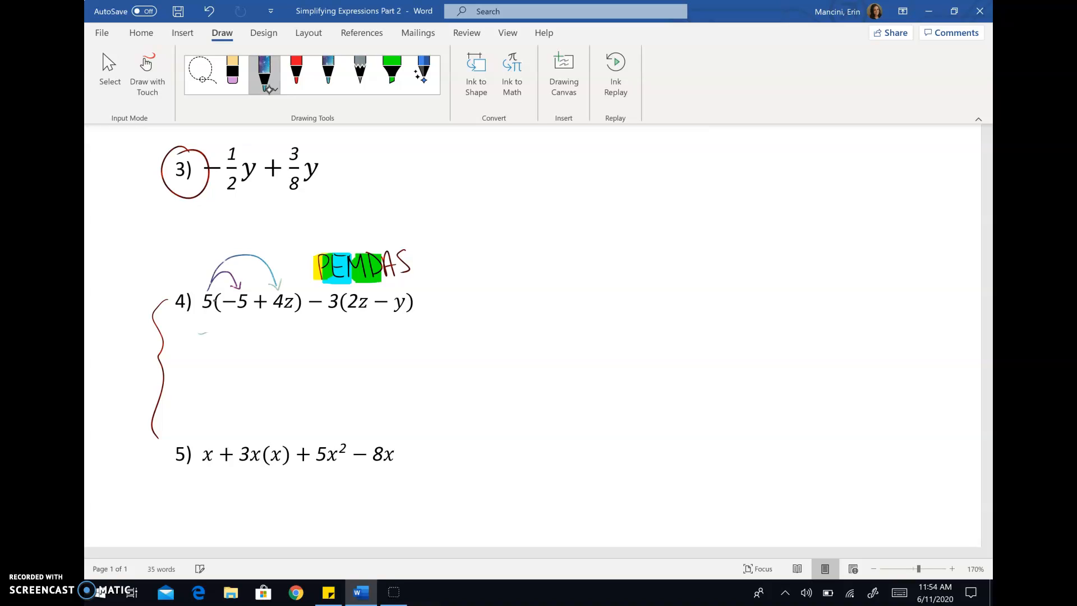
drag(206, 336, 241, 344)
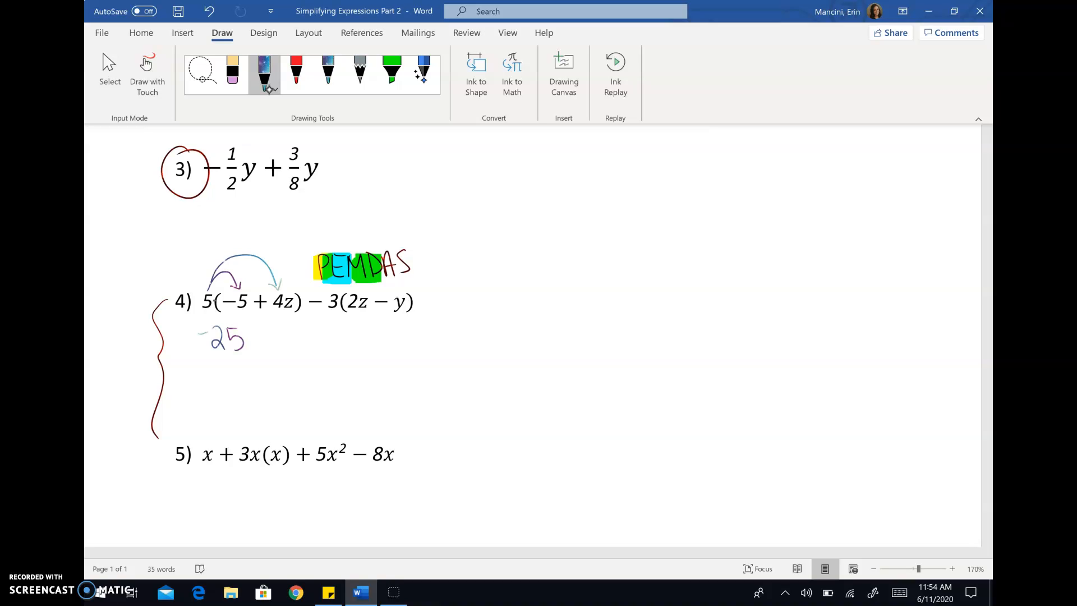
drag(253, 330, 256, 342)
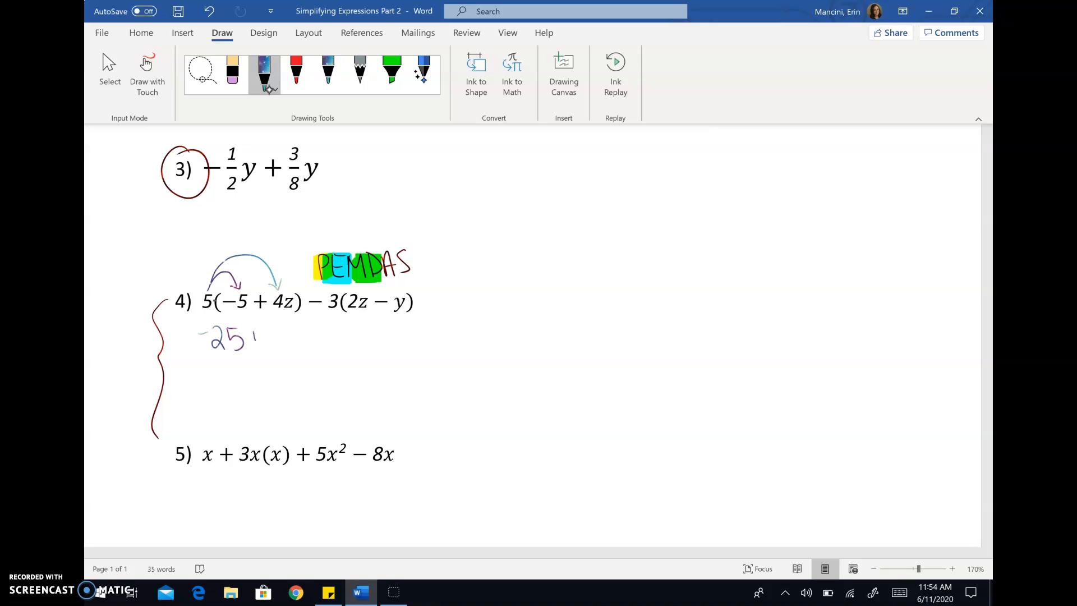
drag(247, 337, 288, 336)
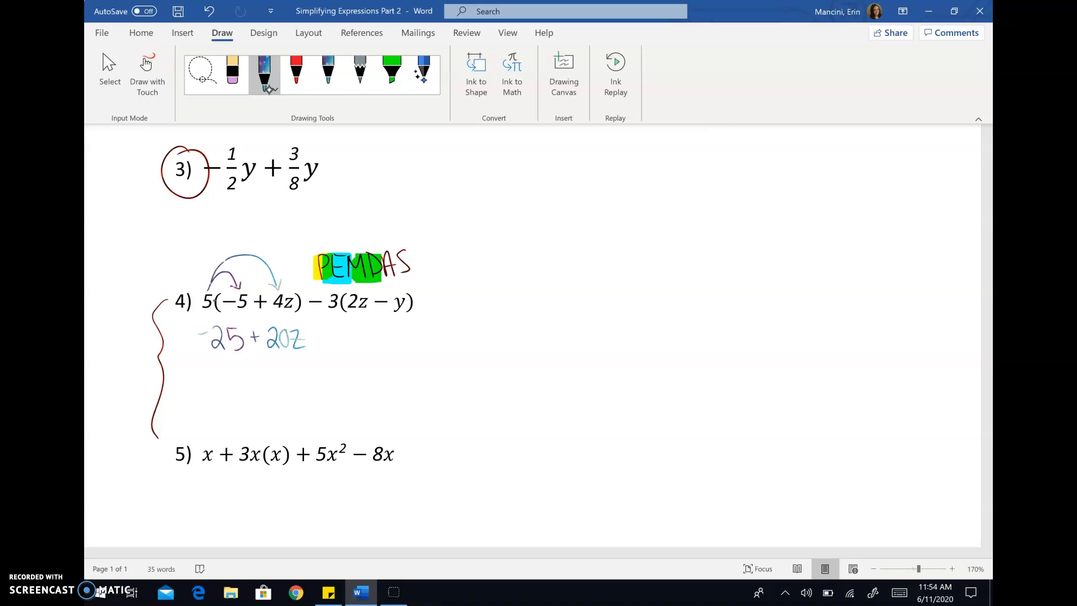
mouse_move(263, 73)
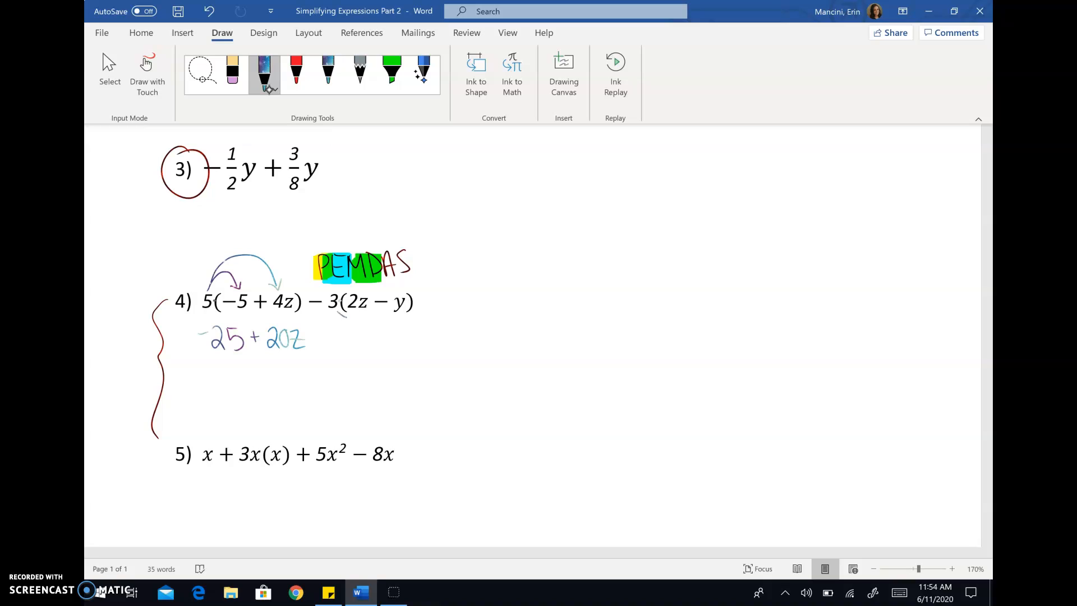
Draw arrows distributing −3, highlight it green, and write − 6z + 3y
drag(340, 312, 402, 312)
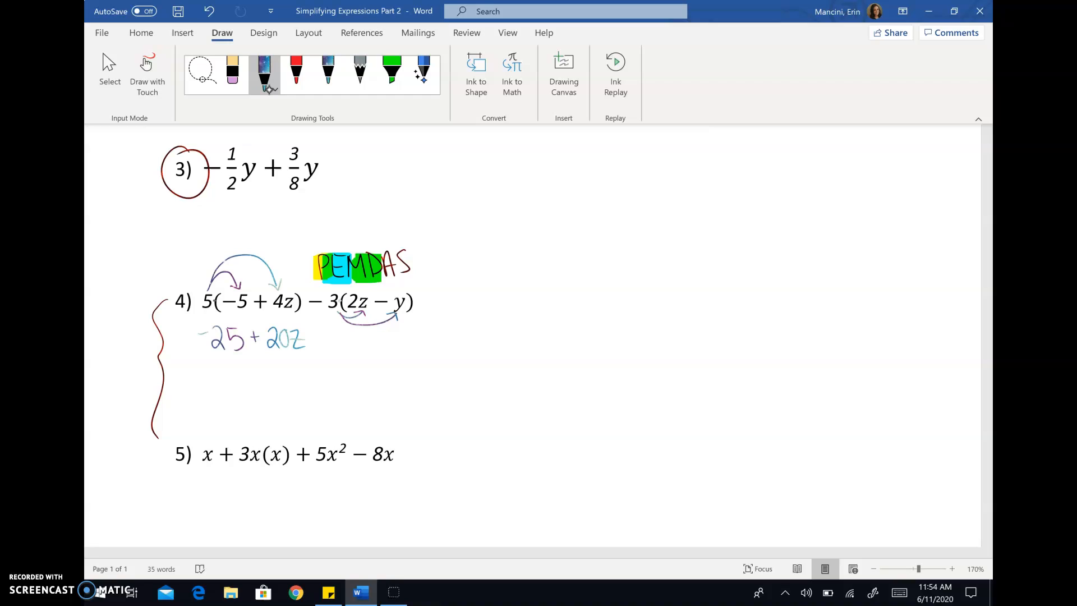
click(391, 72)
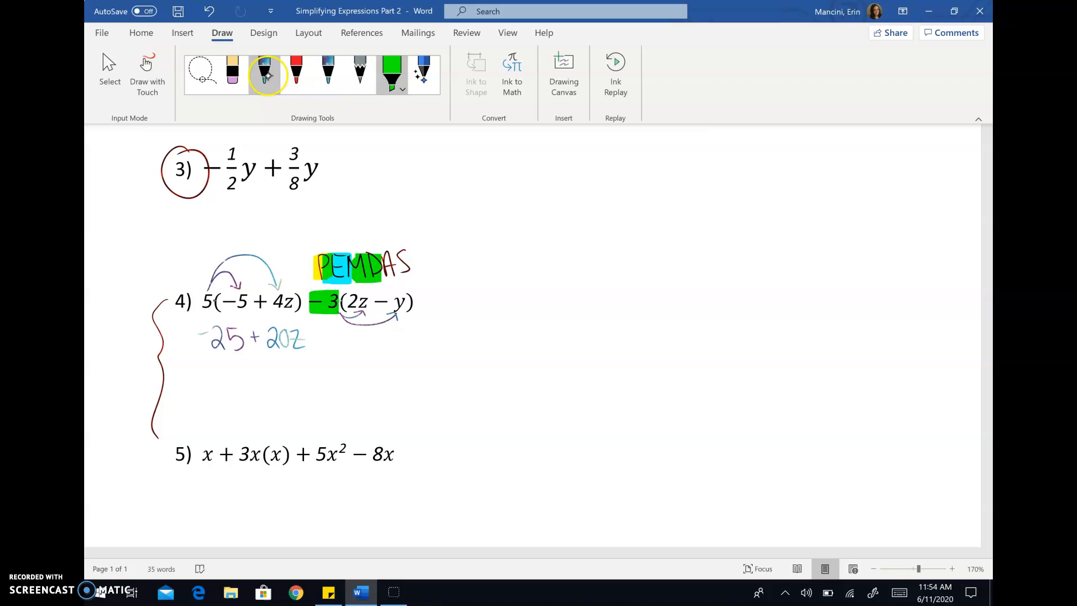
click(263, 72)
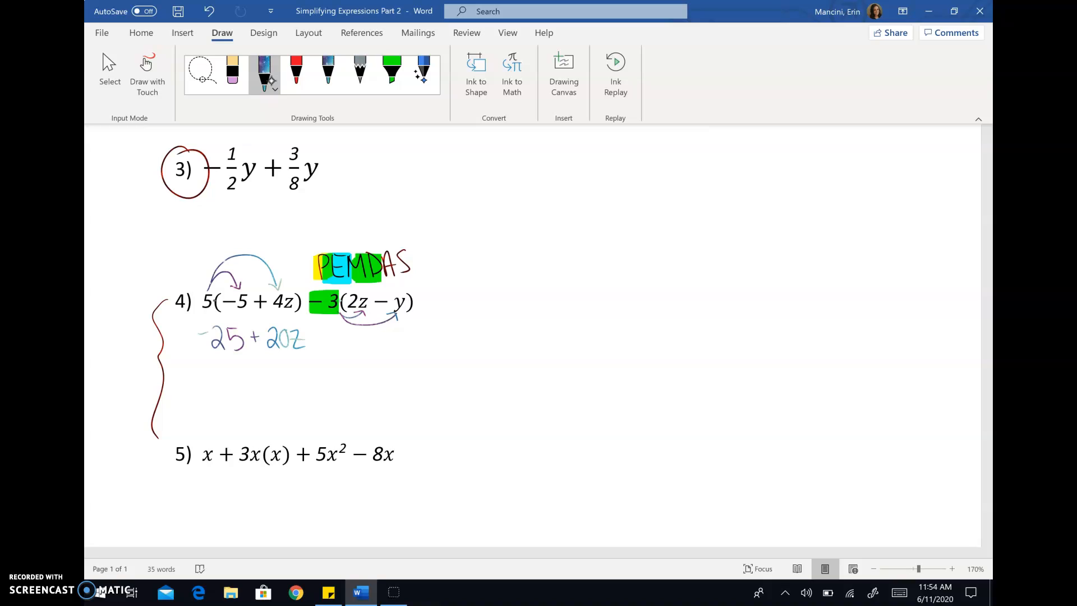
drag(313, 336, 333, 344)
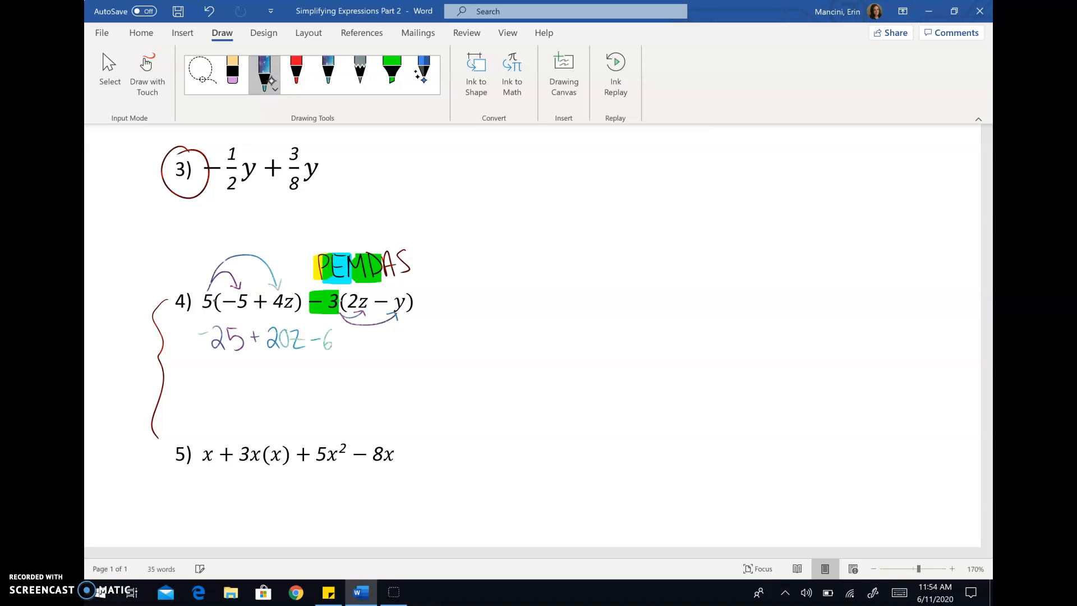
drag(343, 336, 355, 342)
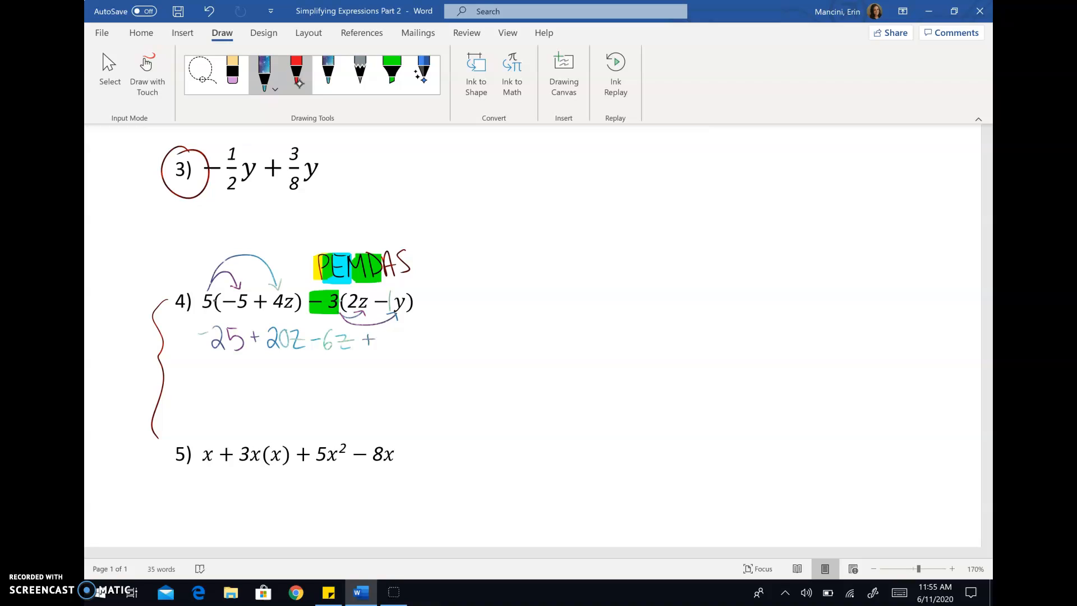
drag(385, 337, 409, 364)
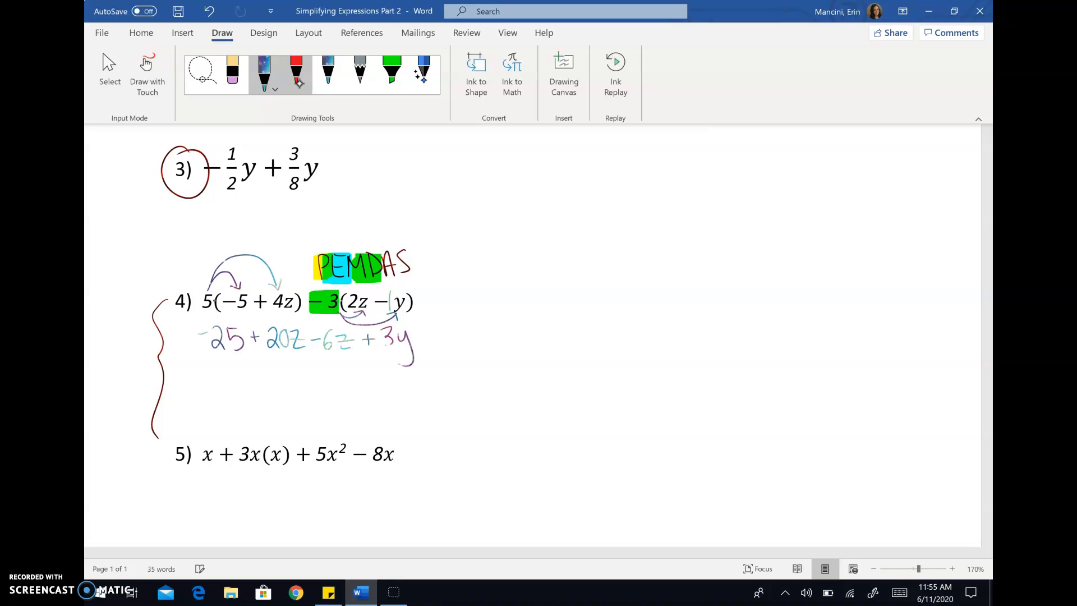
click(391, 73)
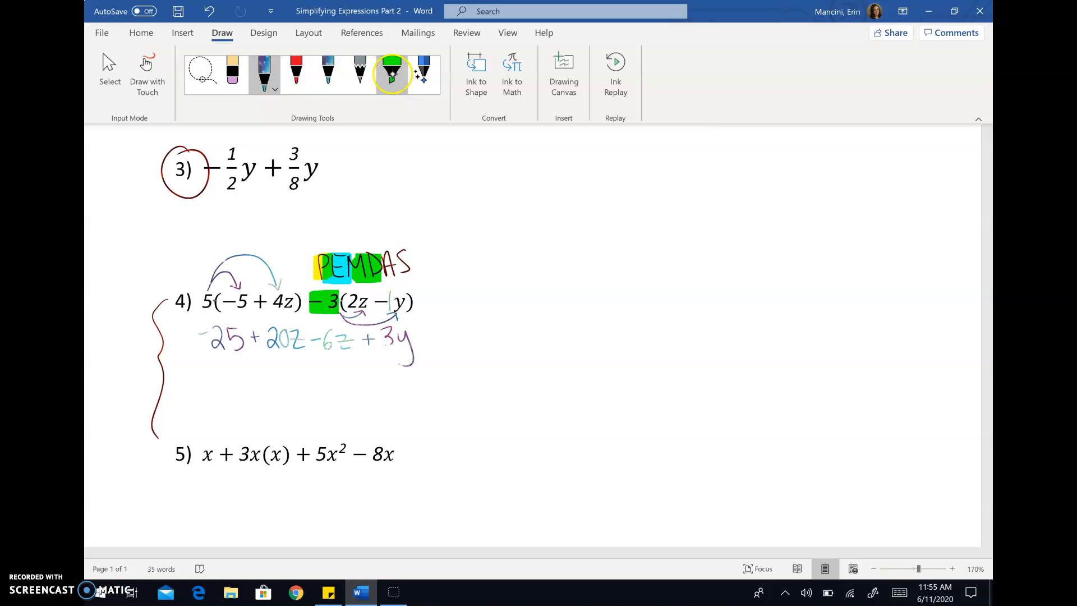
Switch the highlighter to green and highlight 20z and −6z in problem 4
click(391, 74)
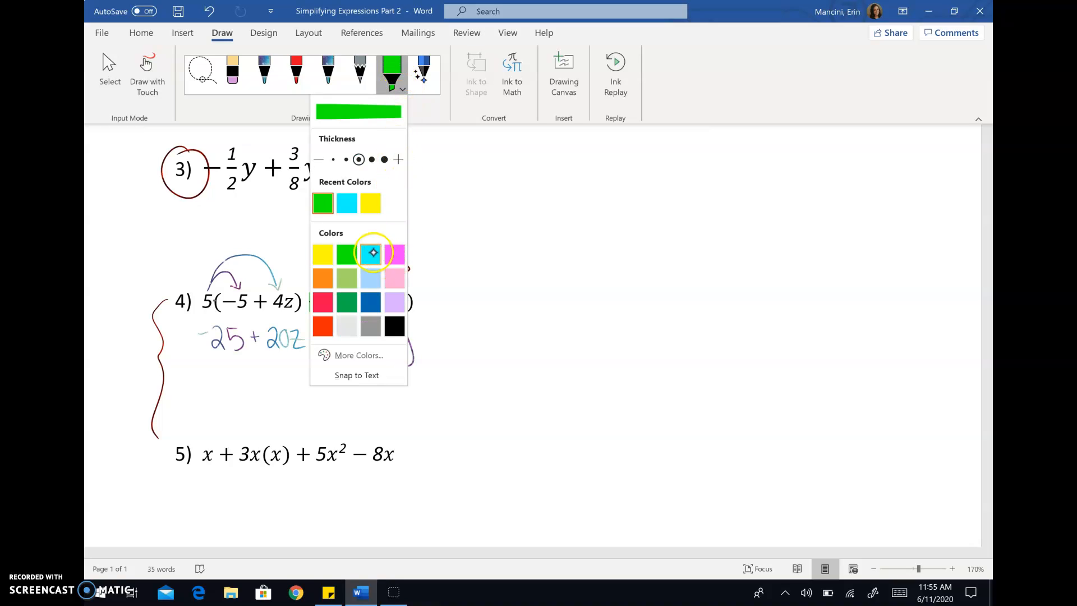
click(394, 253)
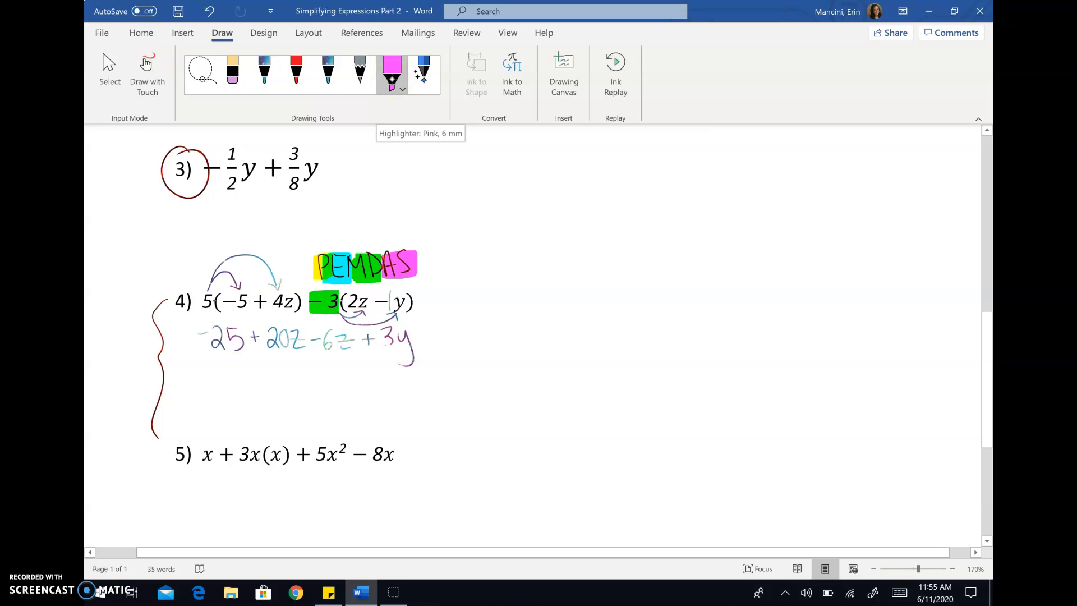
click(401, 88)
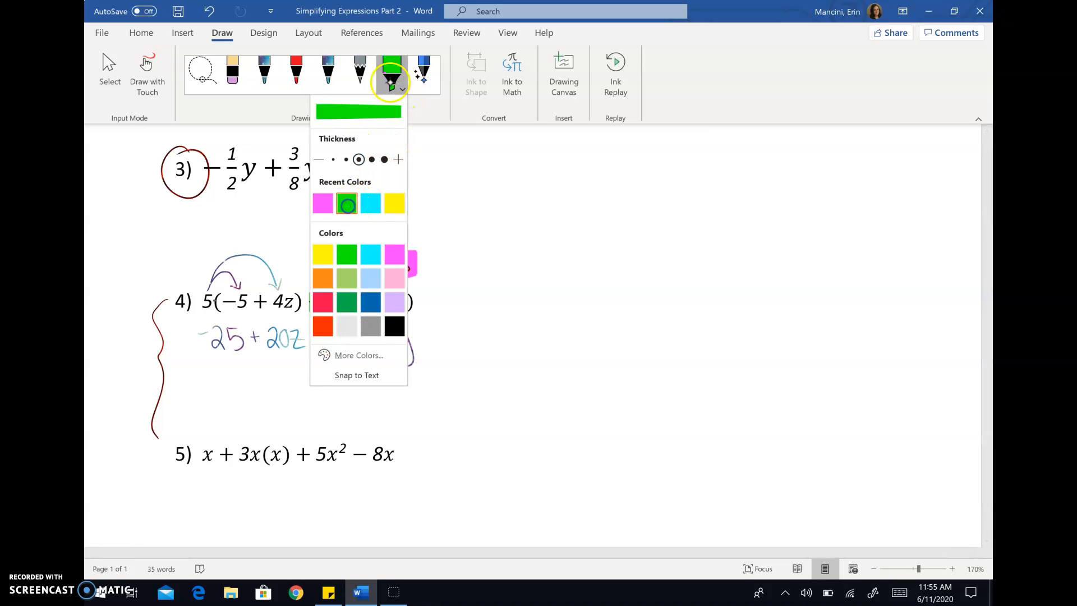
click(389, 71)
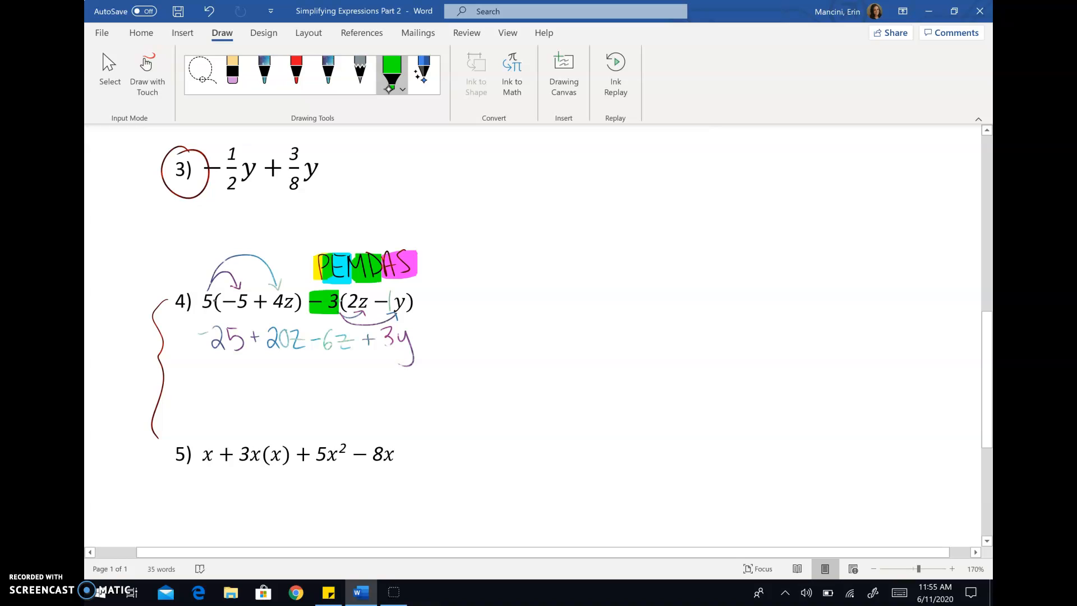
drag(264, 339, 350, 342)
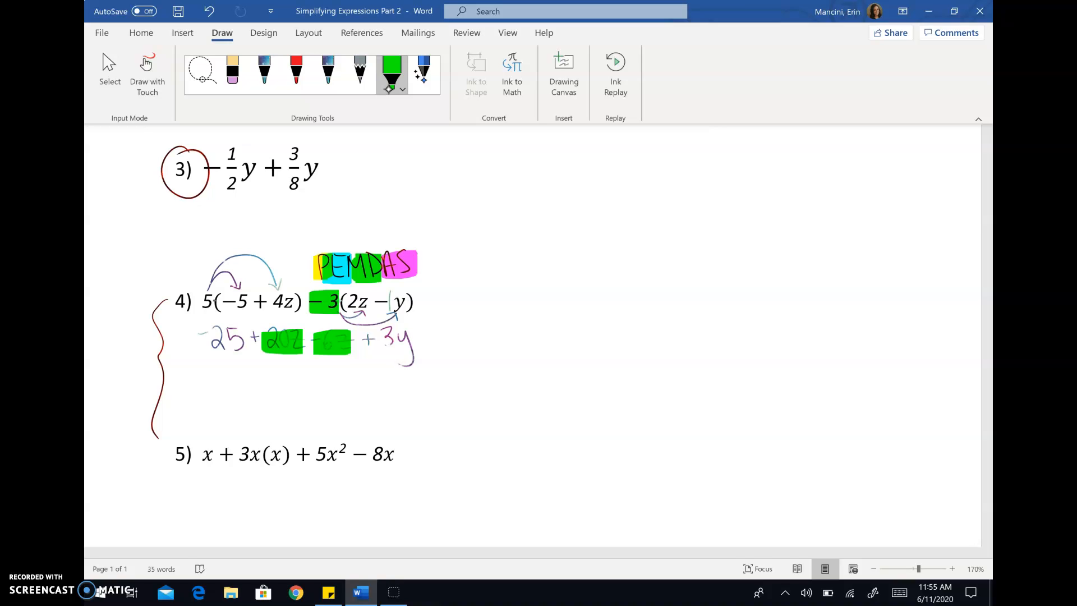
click(263, 71)
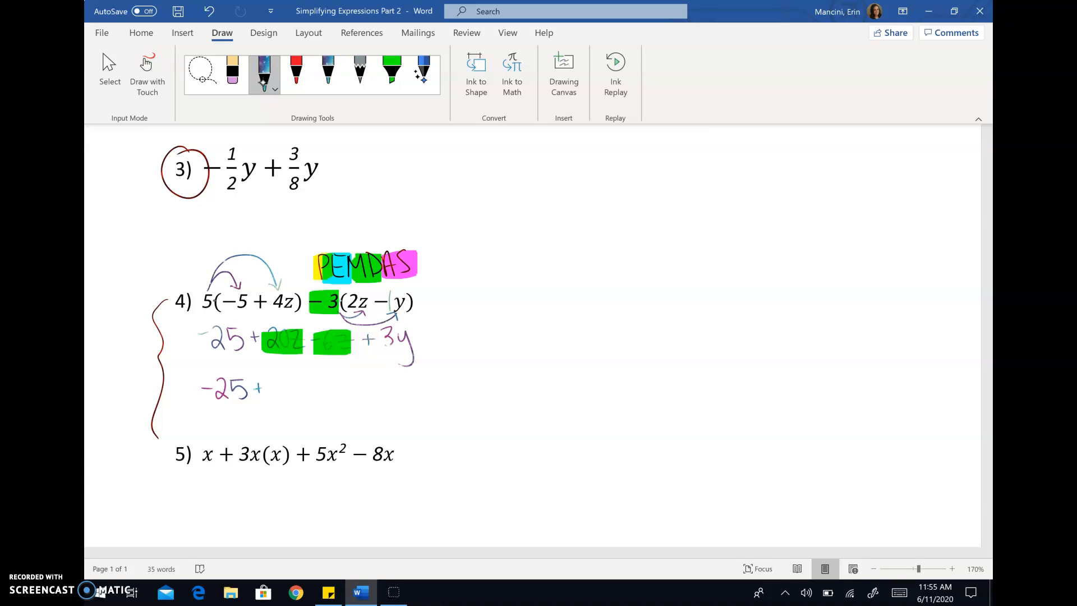
Handwrite −25 + 14z + 3y as problem 4's boxed simplified answer
drag(268, 384, 313, 385)
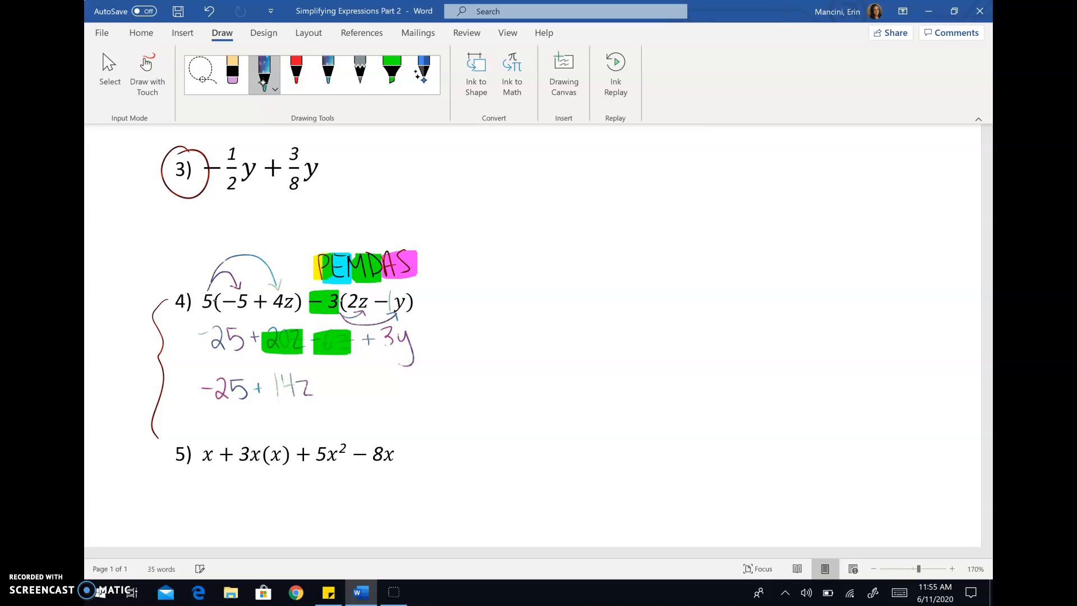
drag(323, 384, 333, 385)
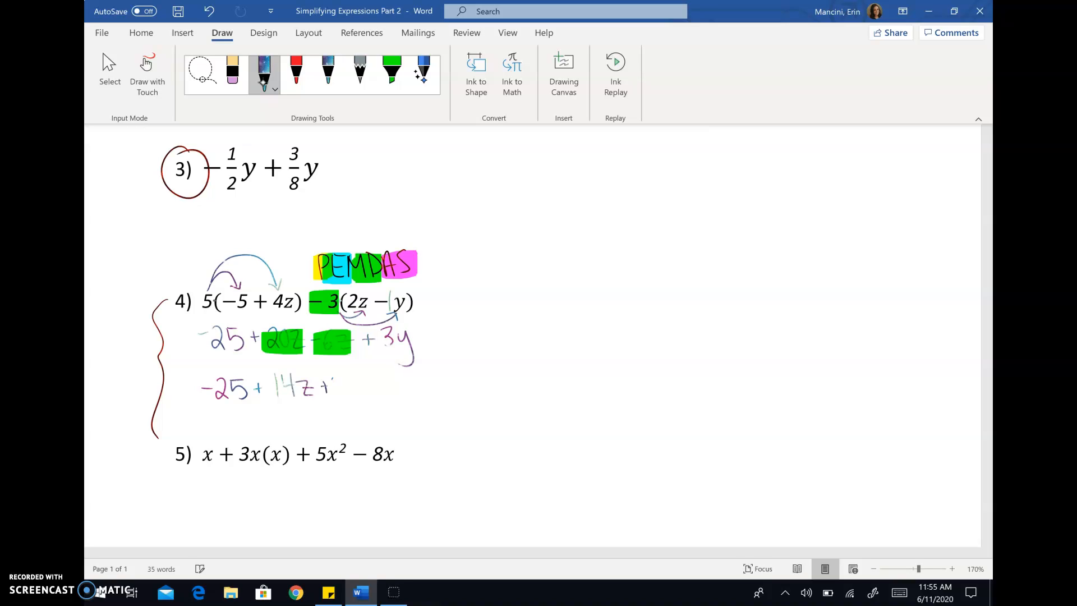
drag(330, 384, 357, 399)
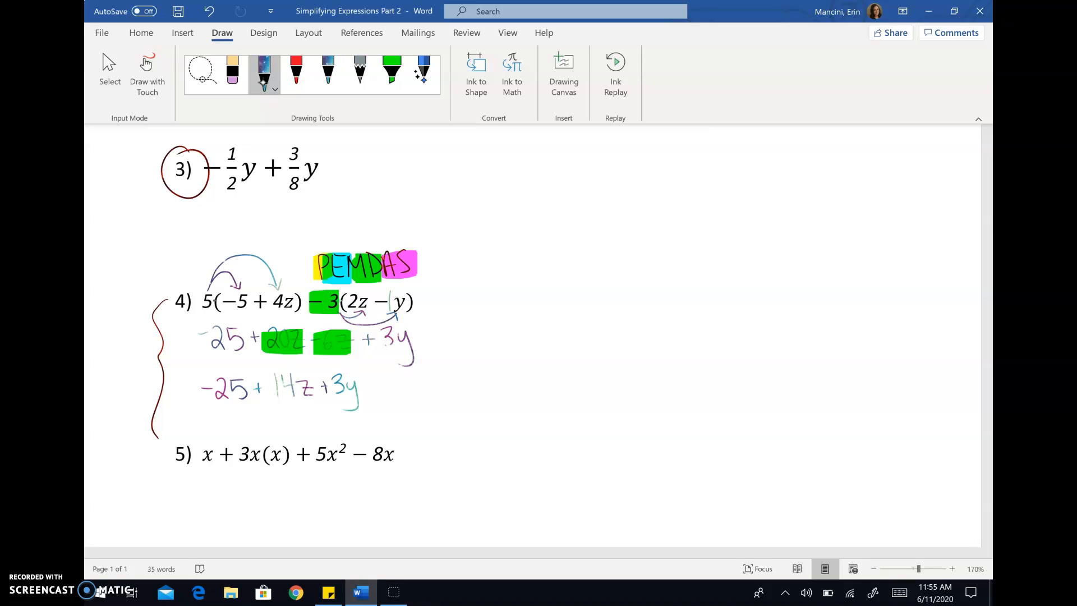
drag(374, 386, 391, 388)
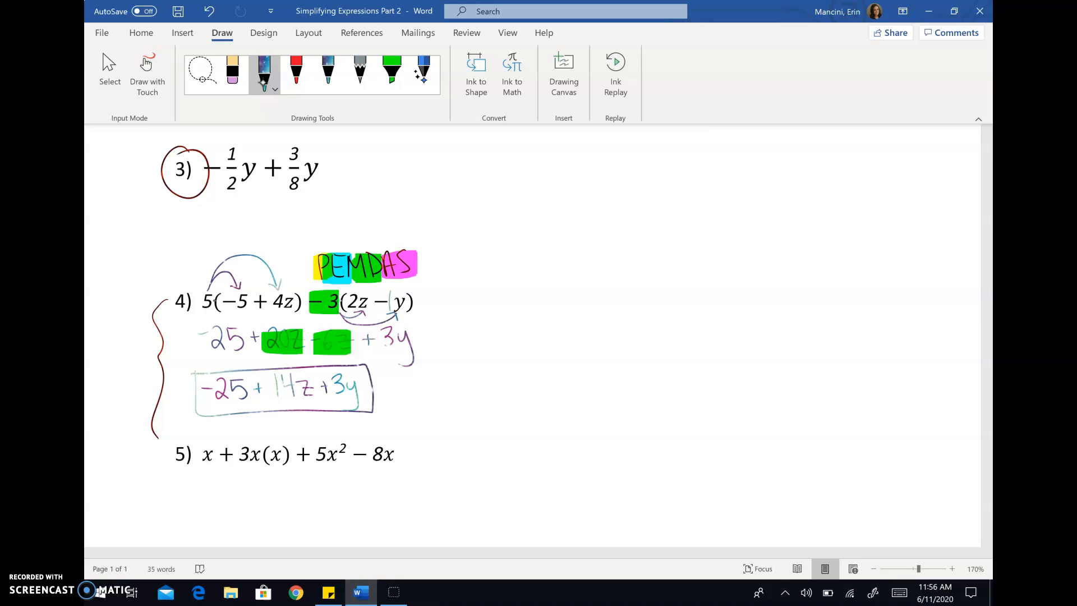
scroll(down, 3)
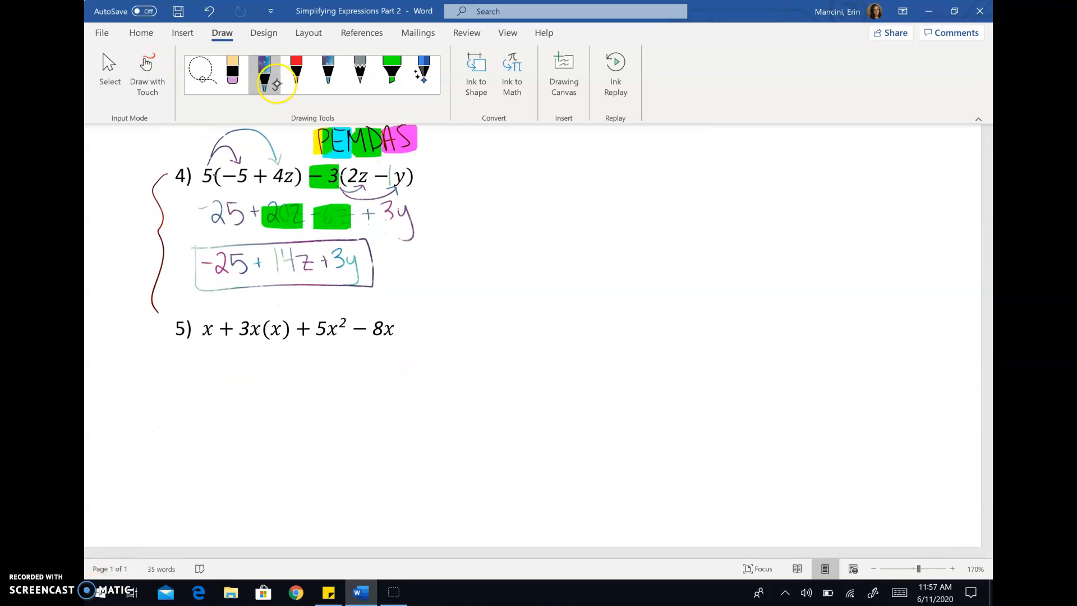
Write PEMDAS in red ink above problem 5 and highlight 3x(x) green
click(273, 74)
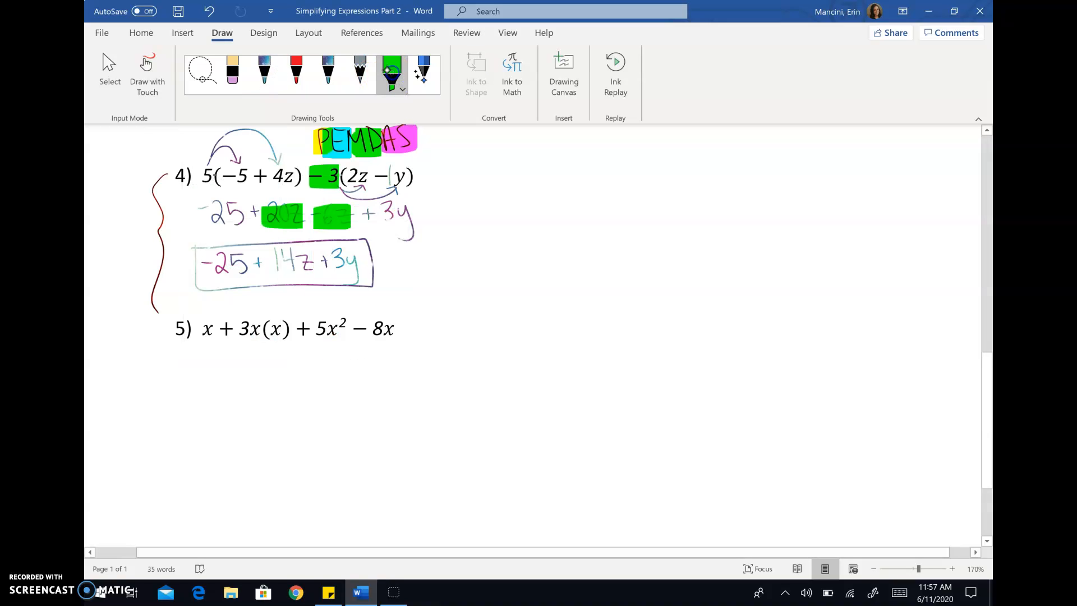
click(295, 72)
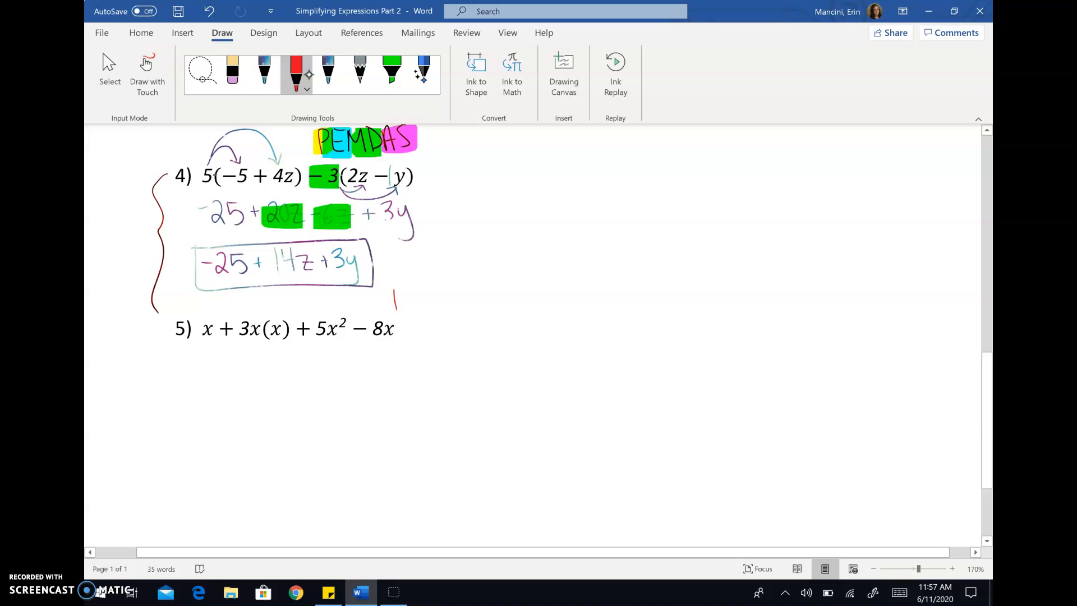
drag(392, 306, 429, 291)
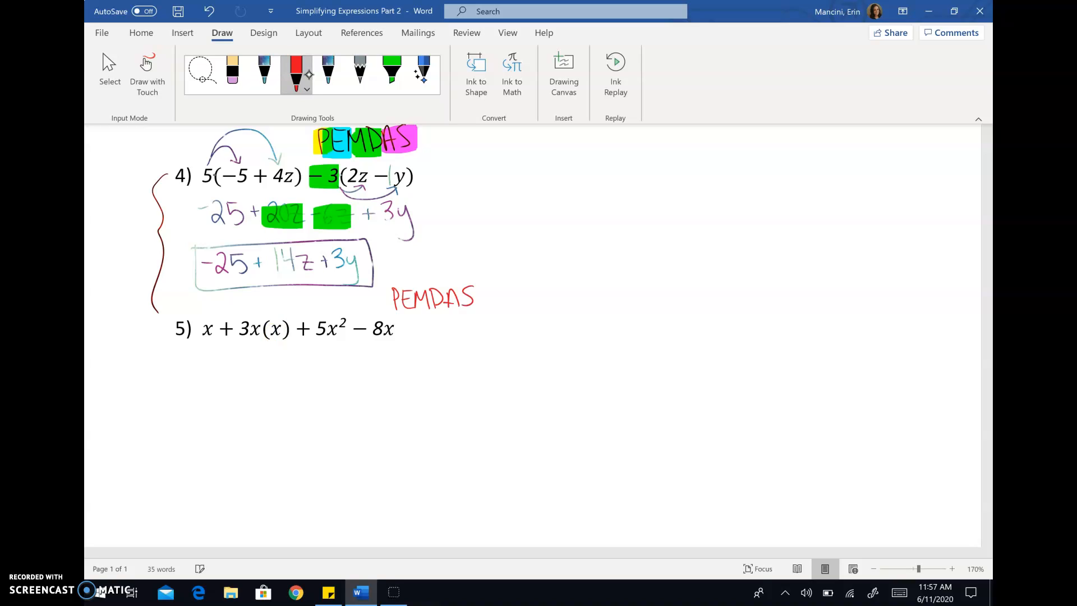
mouse_move(295, 72)
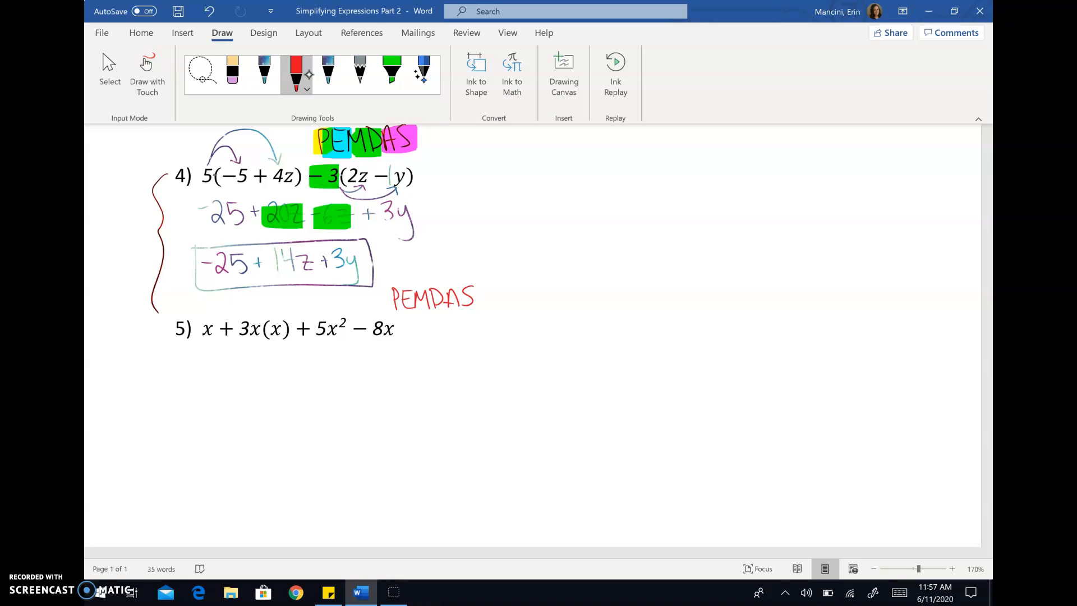
click(391, 72)
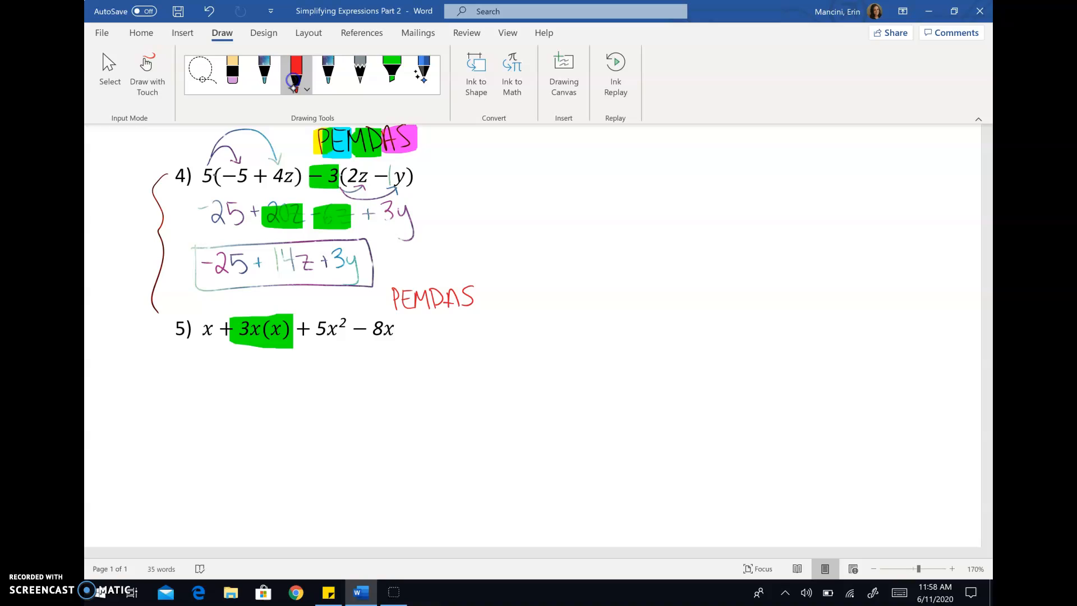
click(264, 70)
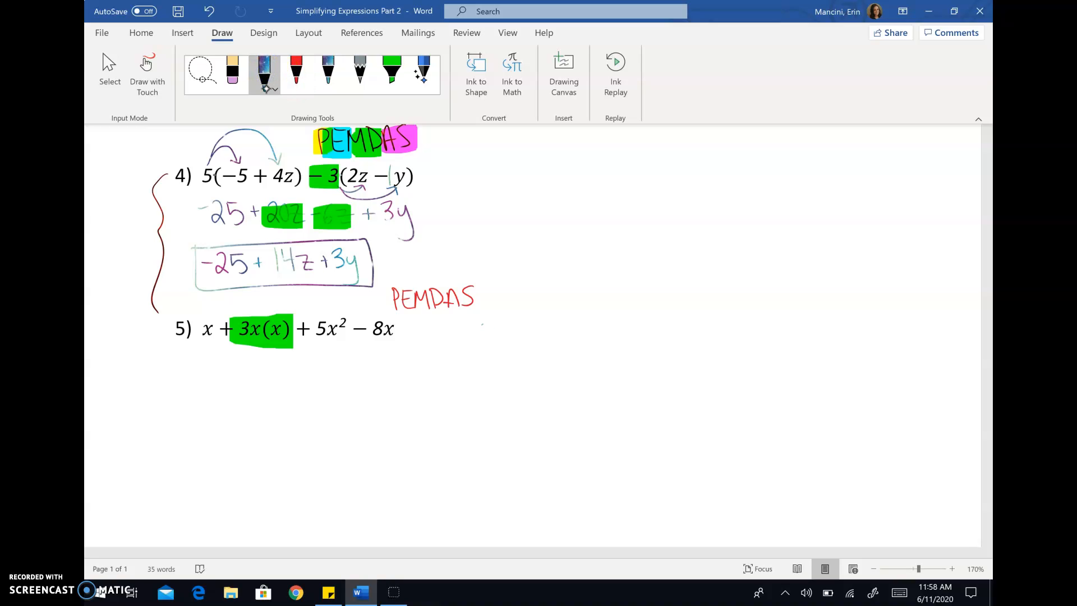
Ink 3x = 3·x and 3·x·(x) = 3·x·x = 3x² beside problem 5, underlining x·x
drag(480, 340, 533, 333)
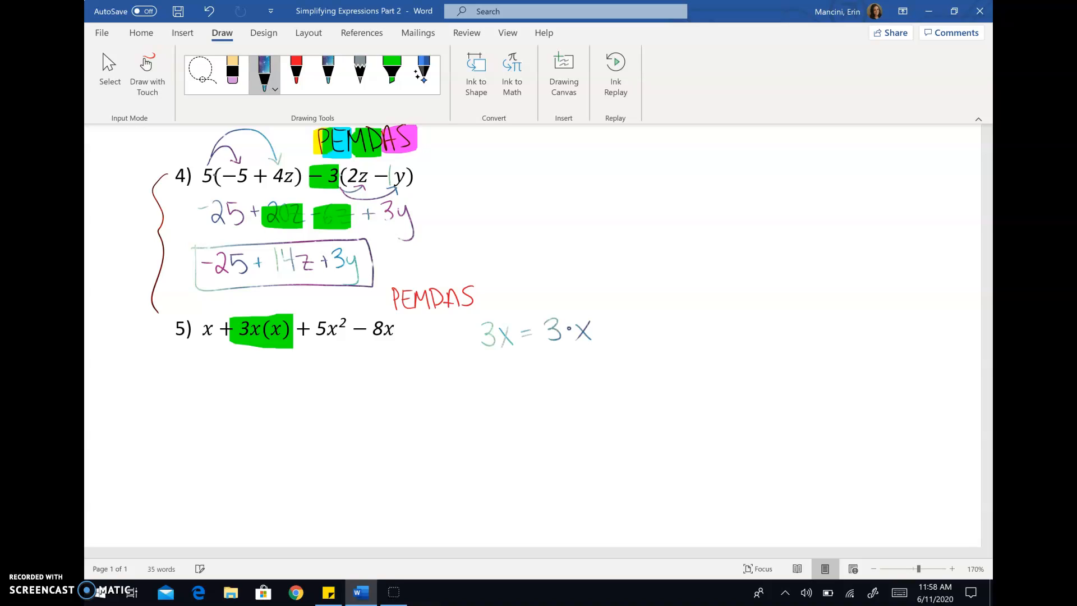
drag(487, 376, 511, 376)
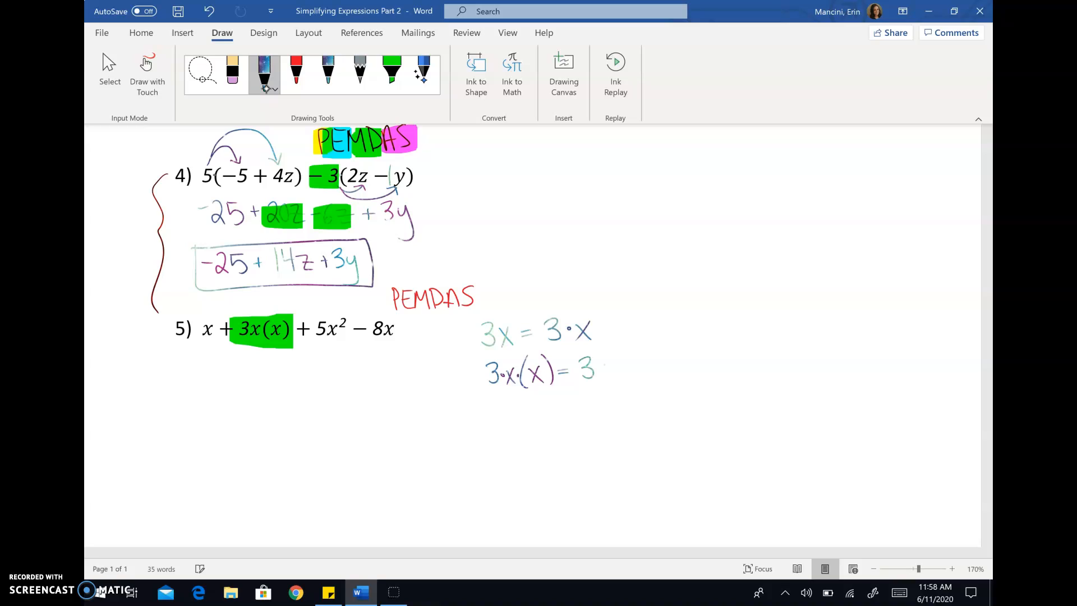
drag(605, 364, 660, 374)
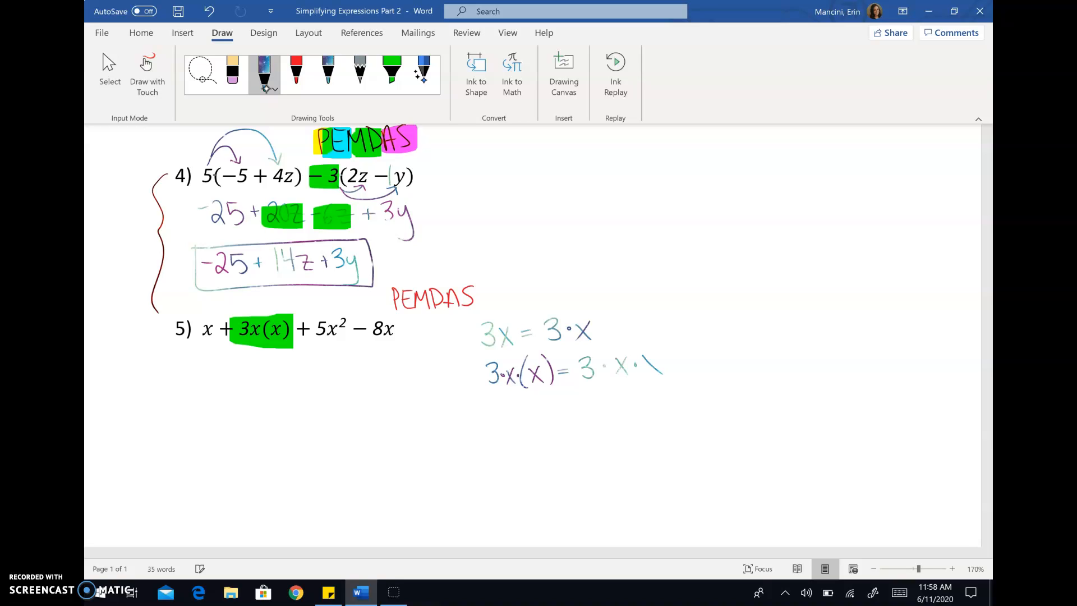
drag(637, 357, 660, 377)
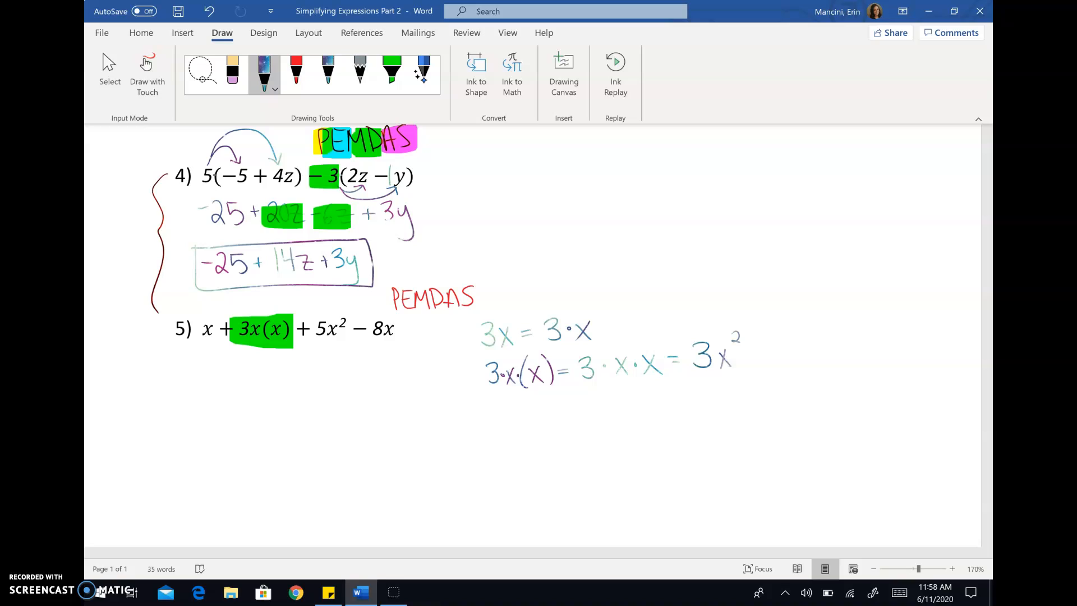
drag(608, 379, 665, 376)
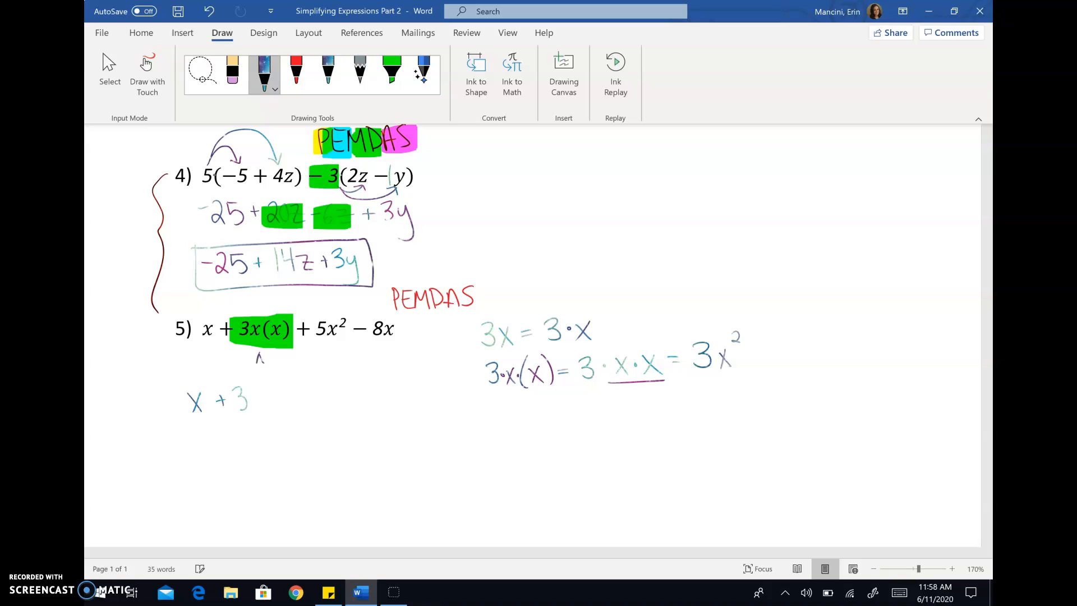
Add 3x², + 5x² and − 8x to complete x + 3x² + 5x² − 8x
drag(257, 405, 275, 388)
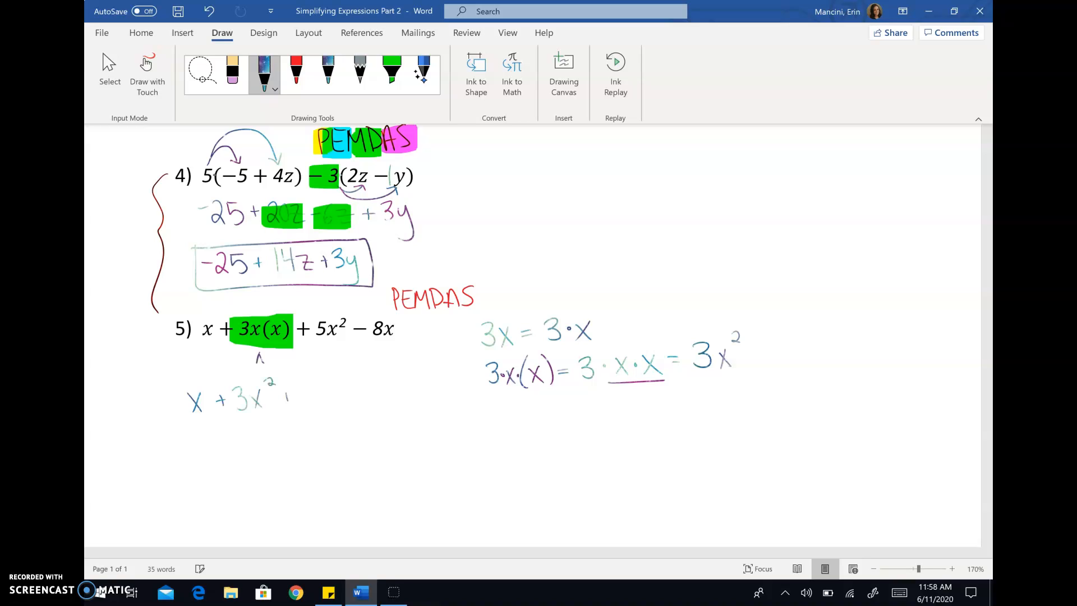
drag(281, 395, 337, 384)
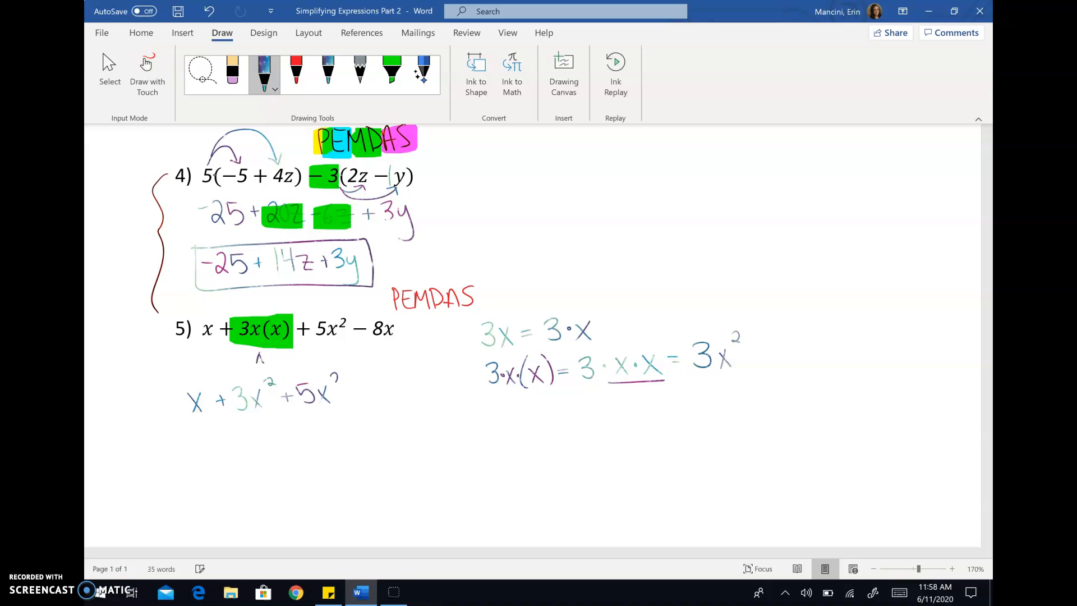
drag(354, 385, 398, 392)
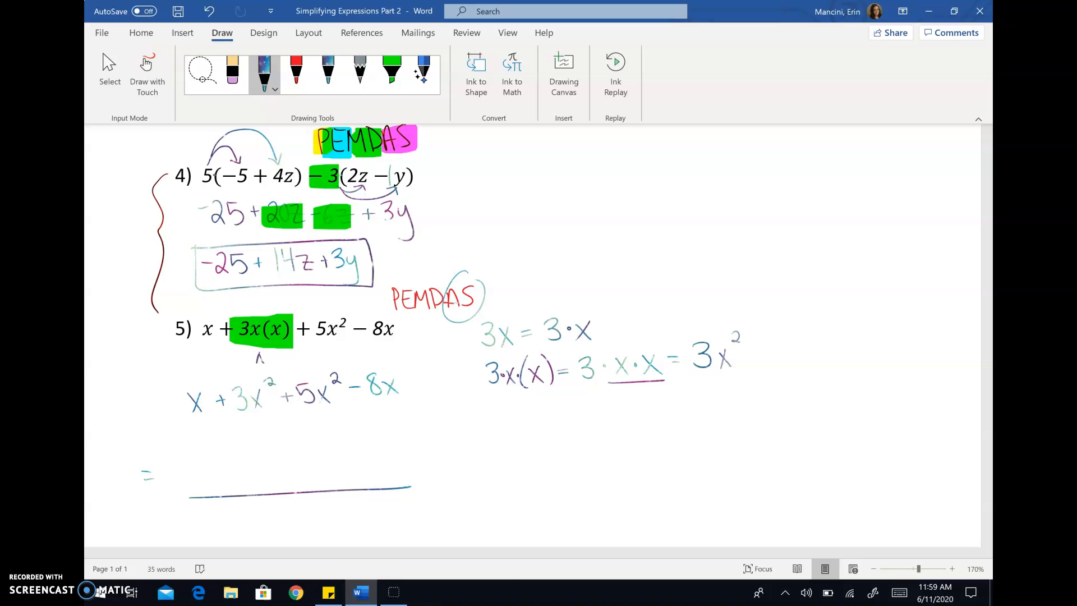
scroll(down, 3)
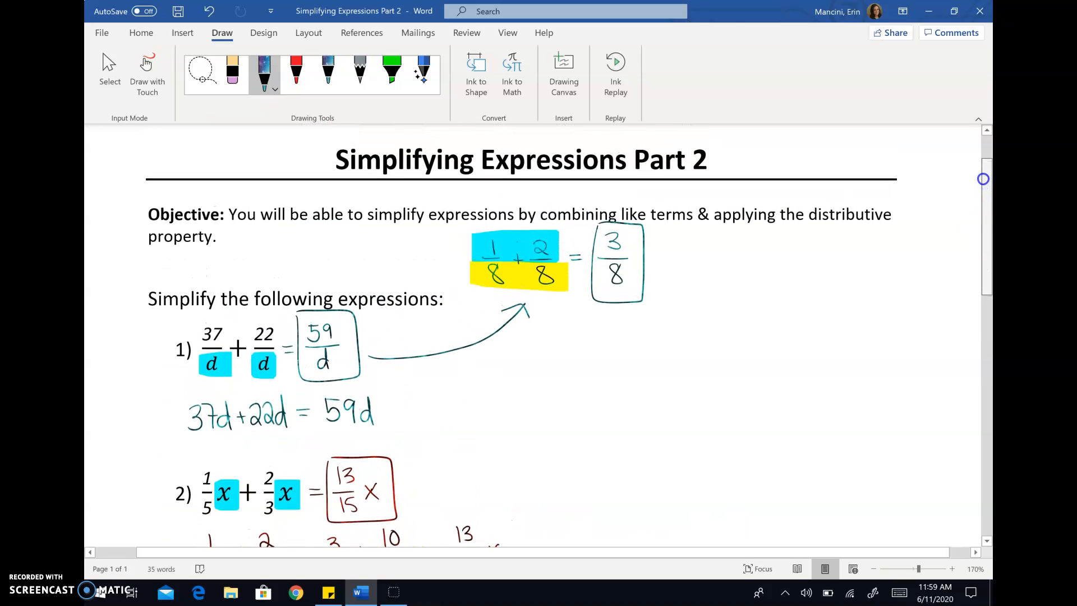
Scroll to the worksheet title and problems 1 and 2 with their boxed answers
scroll(down, 3)
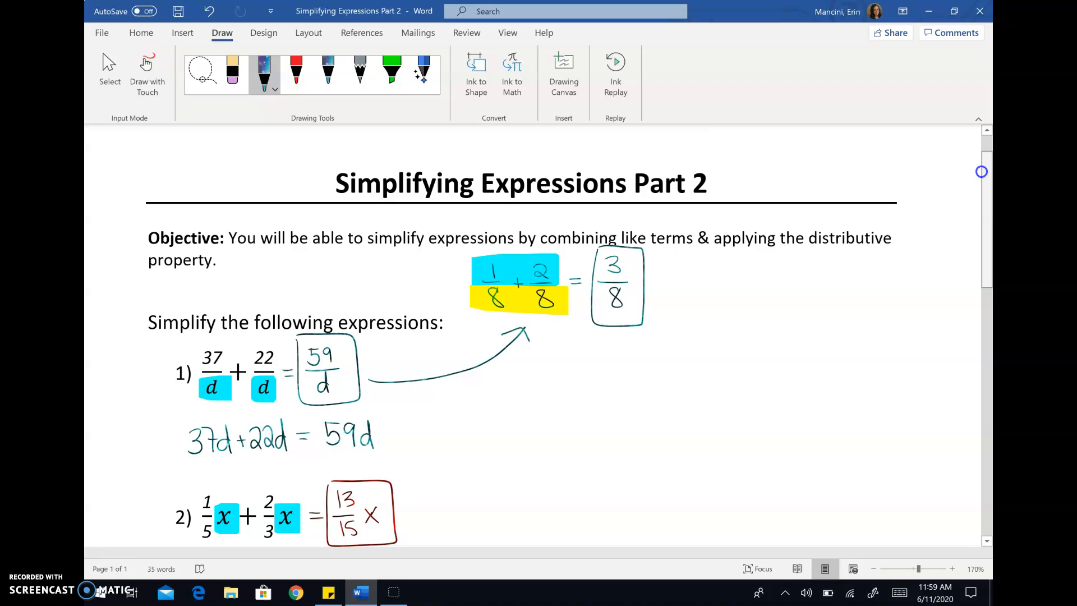